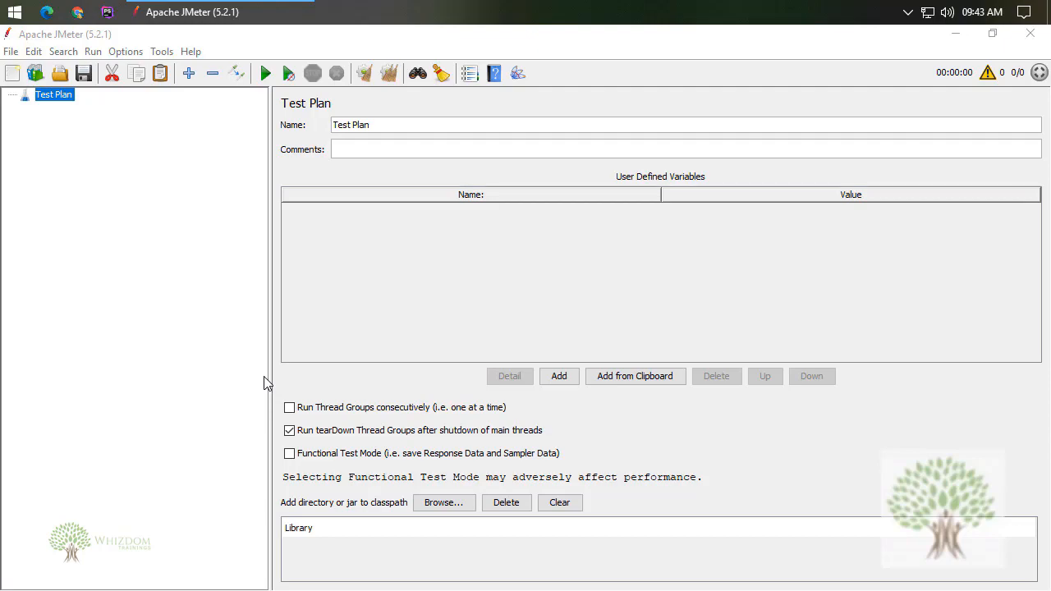
pyautogui.moveTo(104, 308)
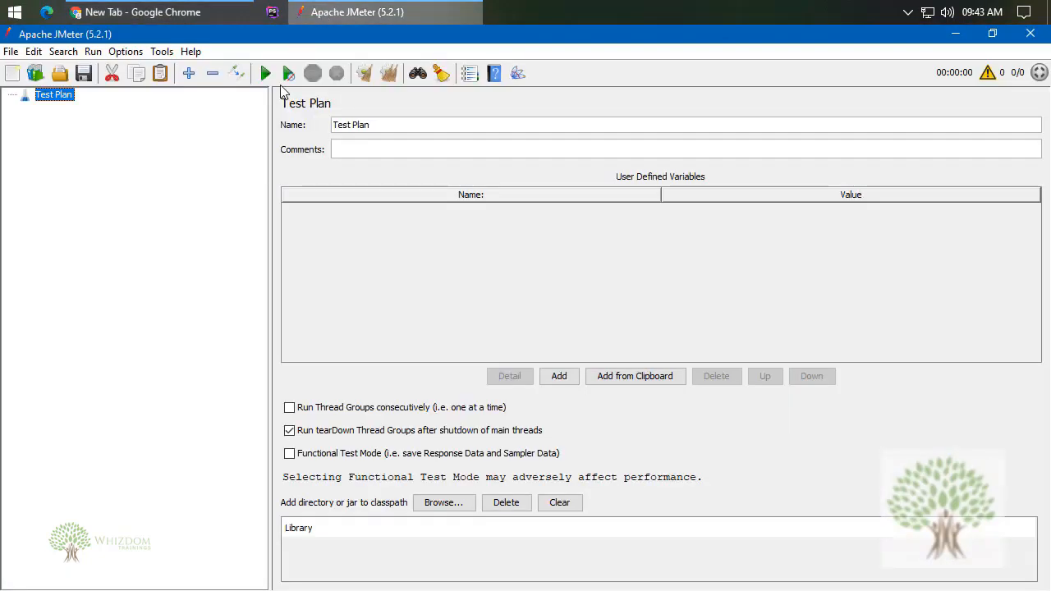
# - Bring up the Test Plan's Add > Threads (Users) menu in JMeter
pyautogui.click(158, 12)
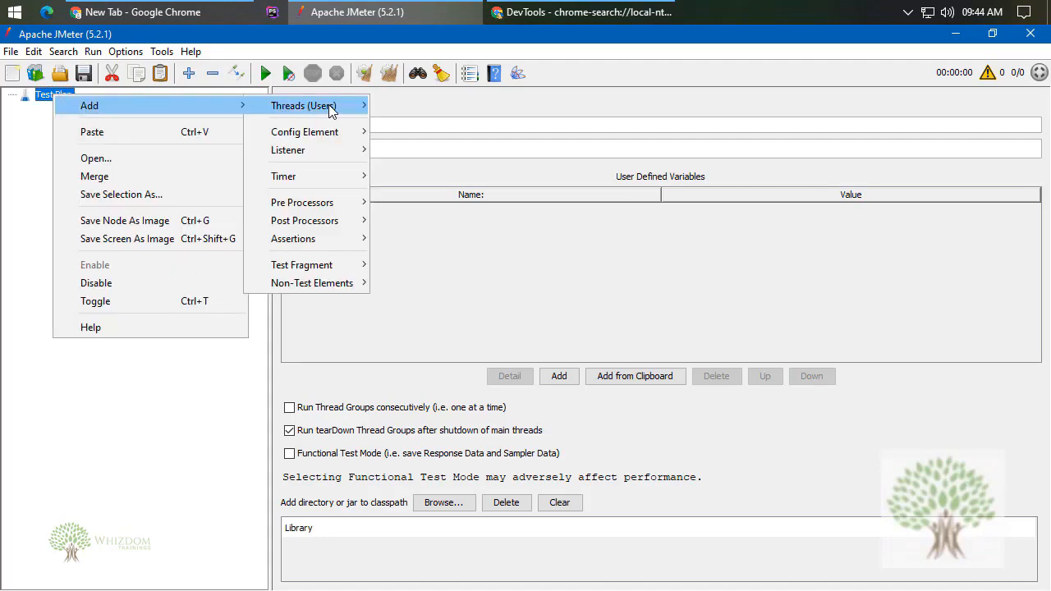
# - Add a Thread Group to the Test Plan and an HTTP Request sampler under it
pyautogui.click(302, 105)
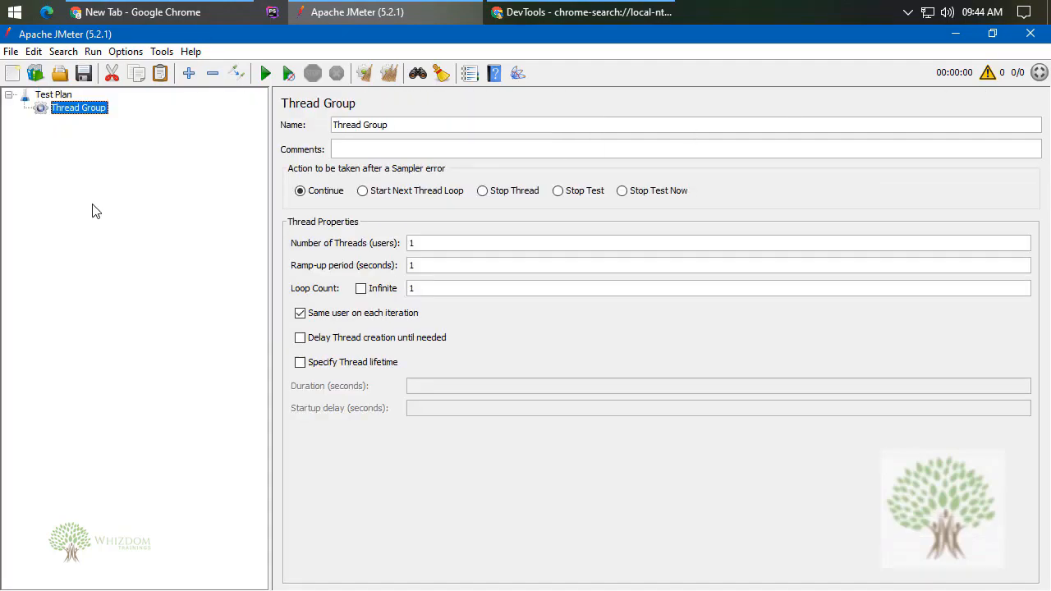
pyautogui.moveTo(82, 219)
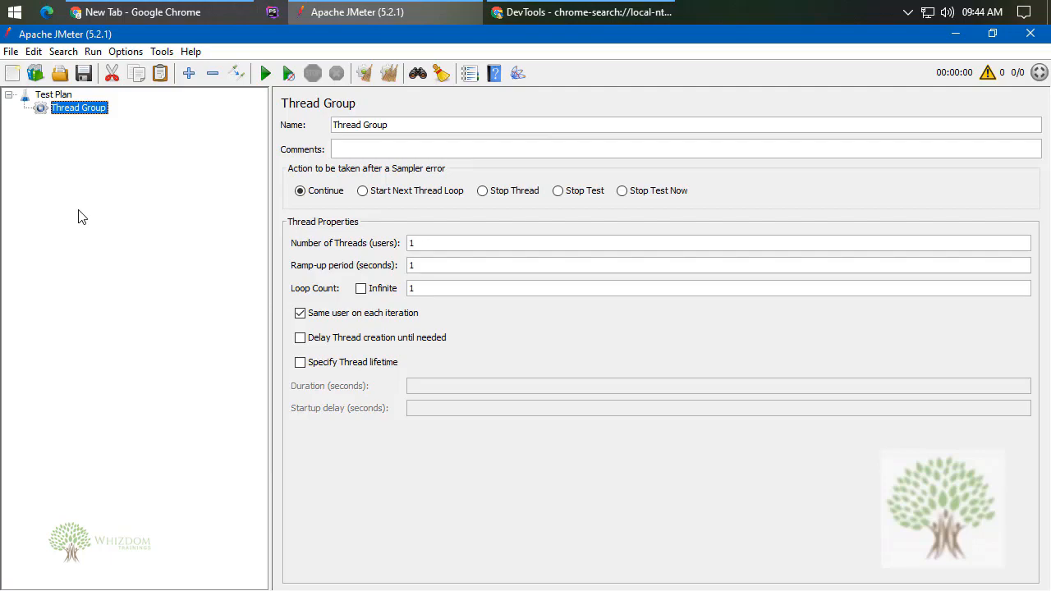
pyautogui.rightClick(79, 108)
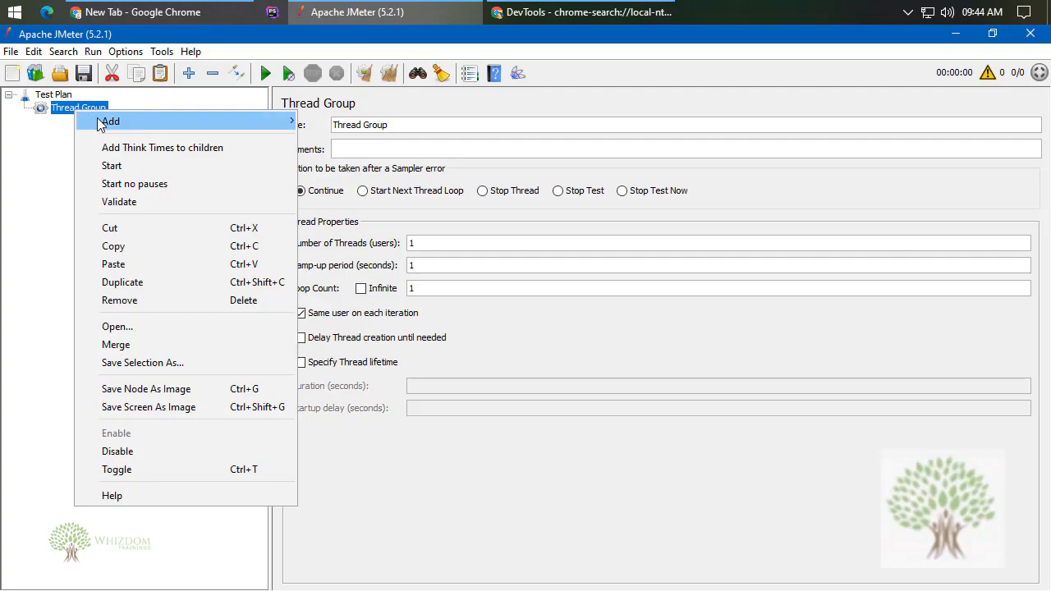
pyautogui.moveTo(338, 122)
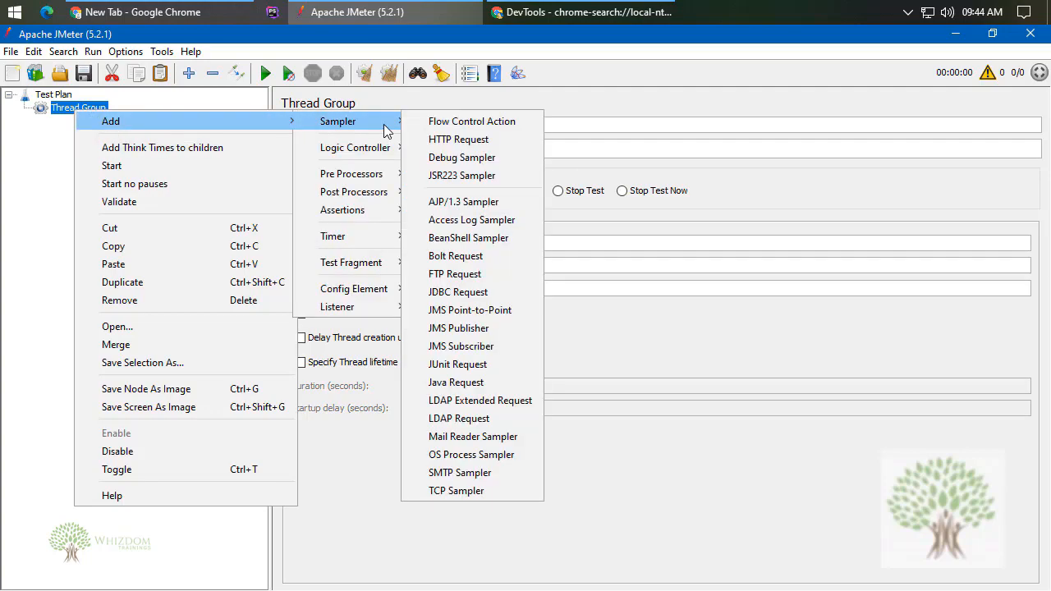
pyautogui.click(458, 138)
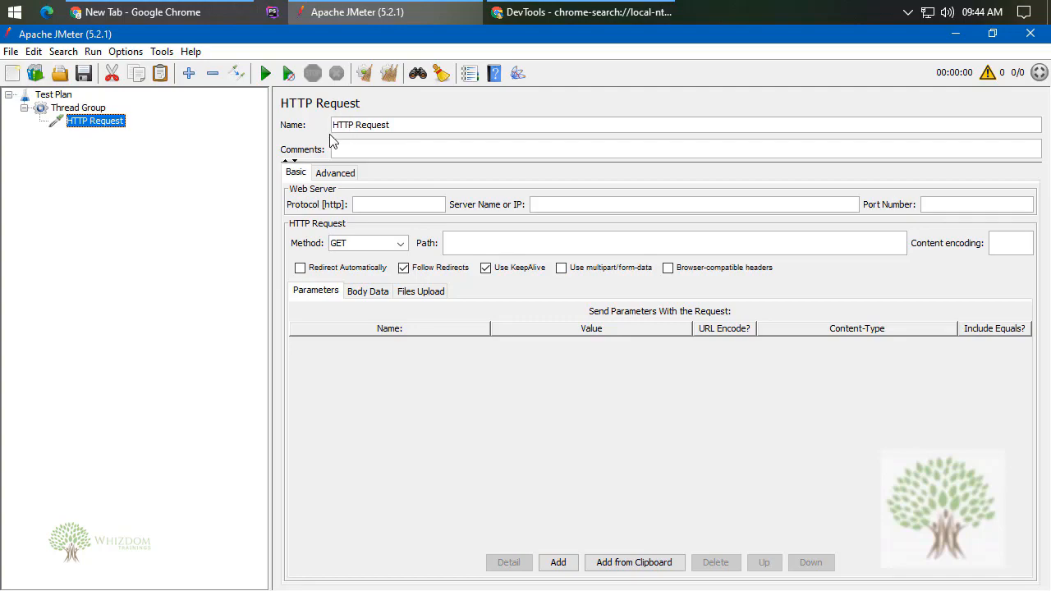
pyautogui.moveTo(210, 53)
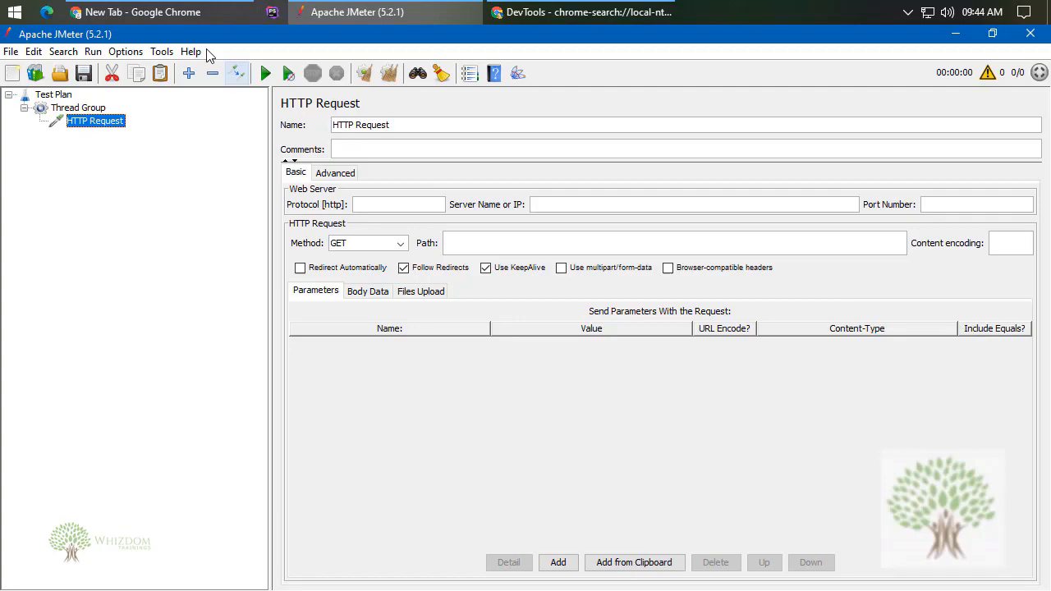
# - Switch to Chrome DevTools, show the Network panel and clear its log
pyautogui.click(139, 12)
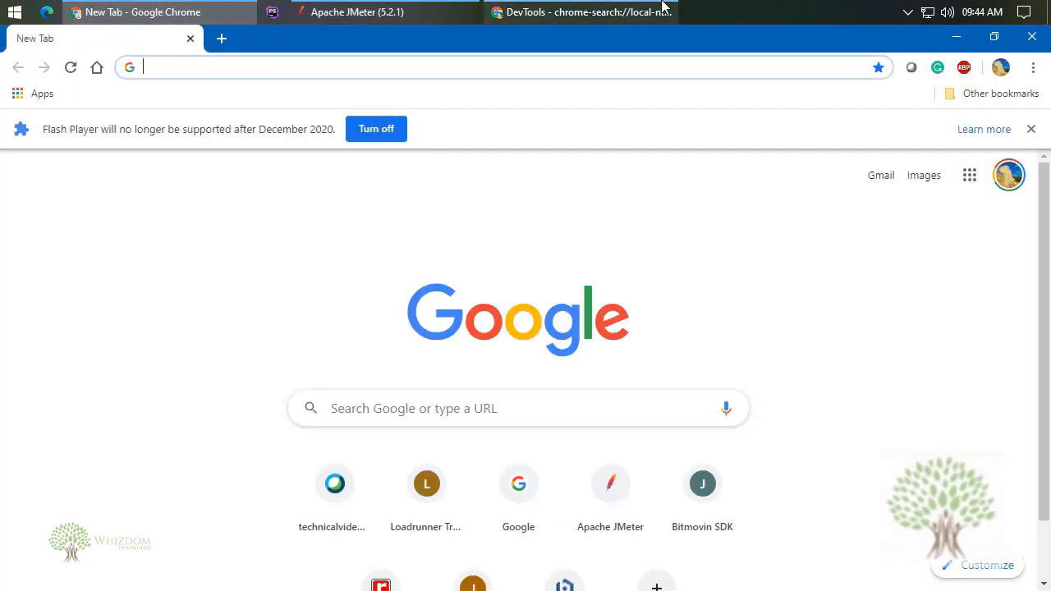
pyautogui.click(581, 11)
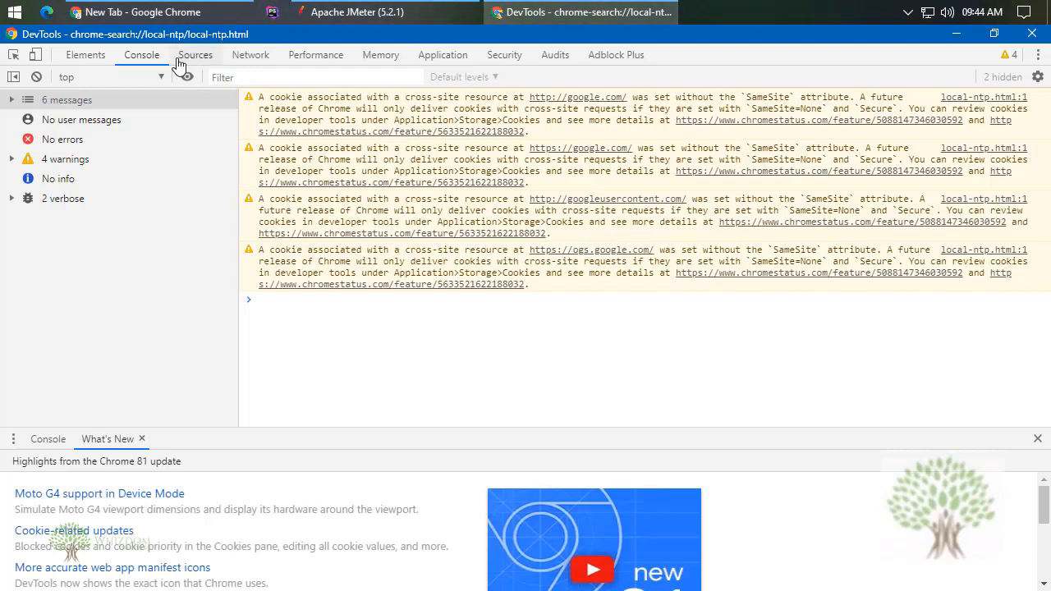
pyautogui.click(250, 54)
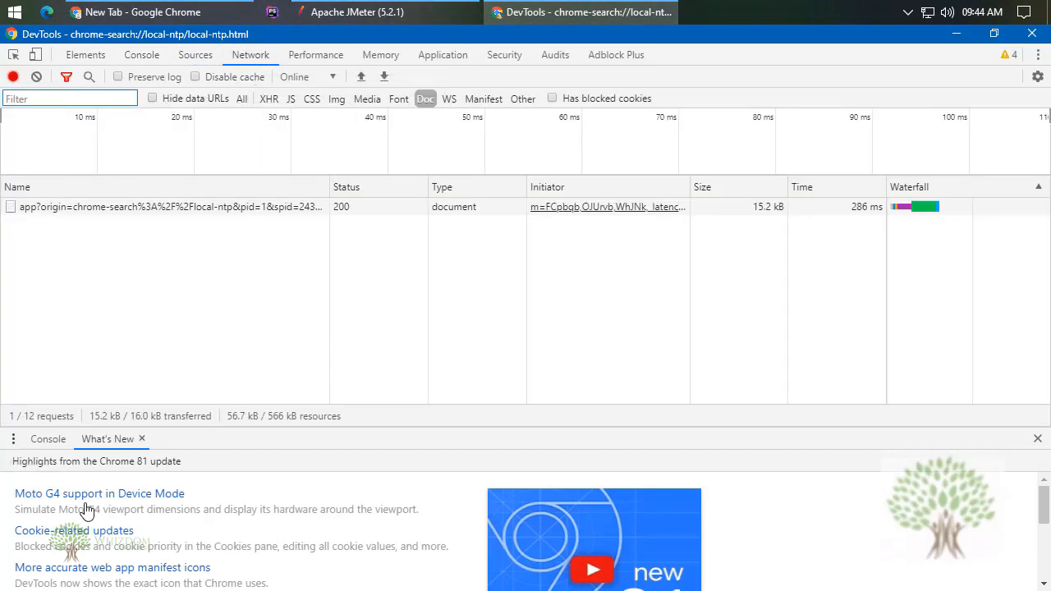
pyautogui.moveTo(867, 264)
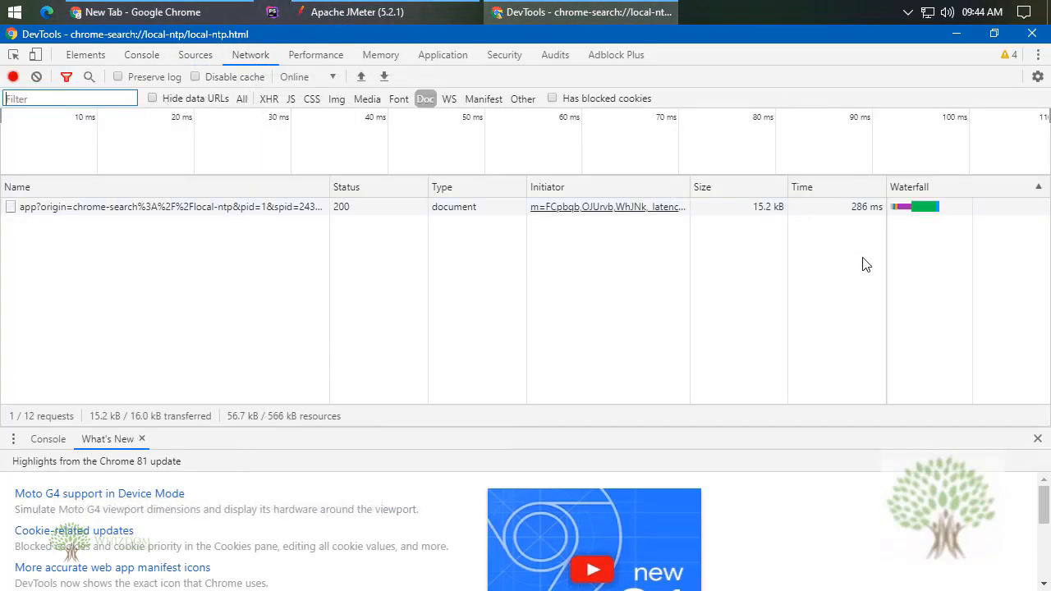
pyautogui.click(36, 75)
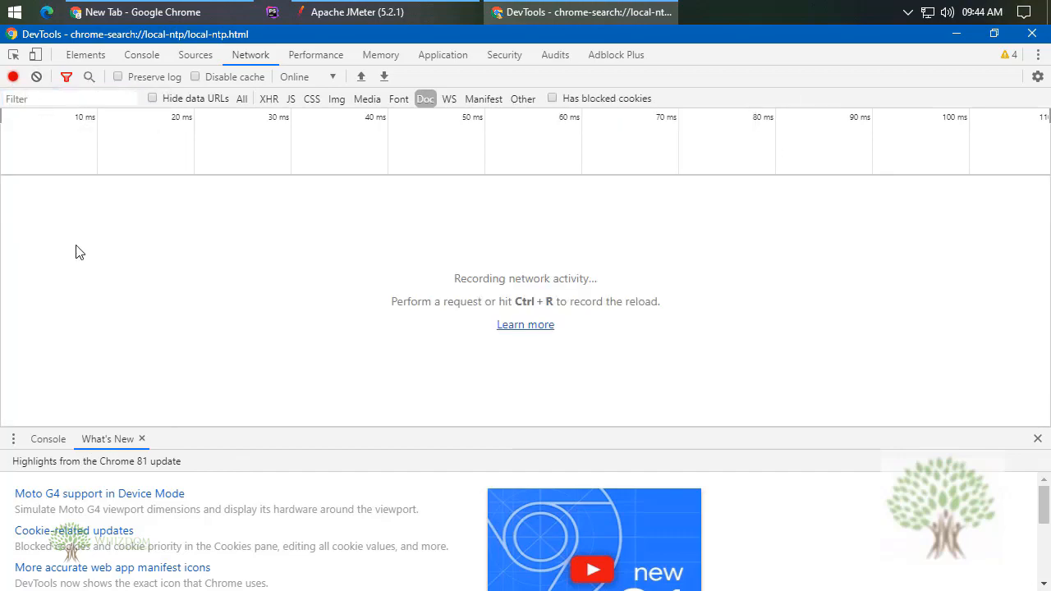
pyautogui.click(161, 11)
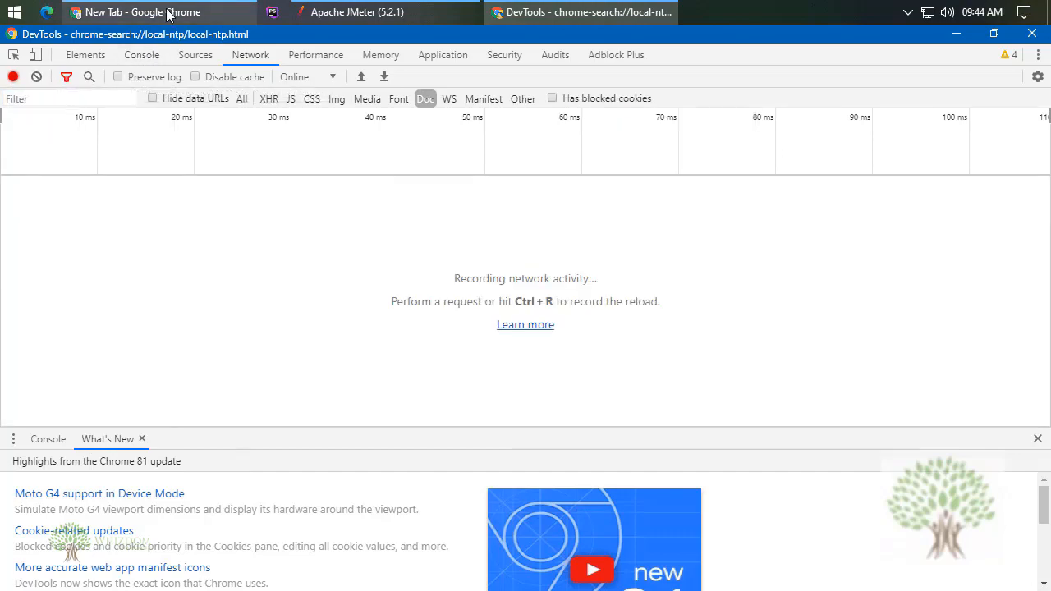
pyautogui.click(160, 11)
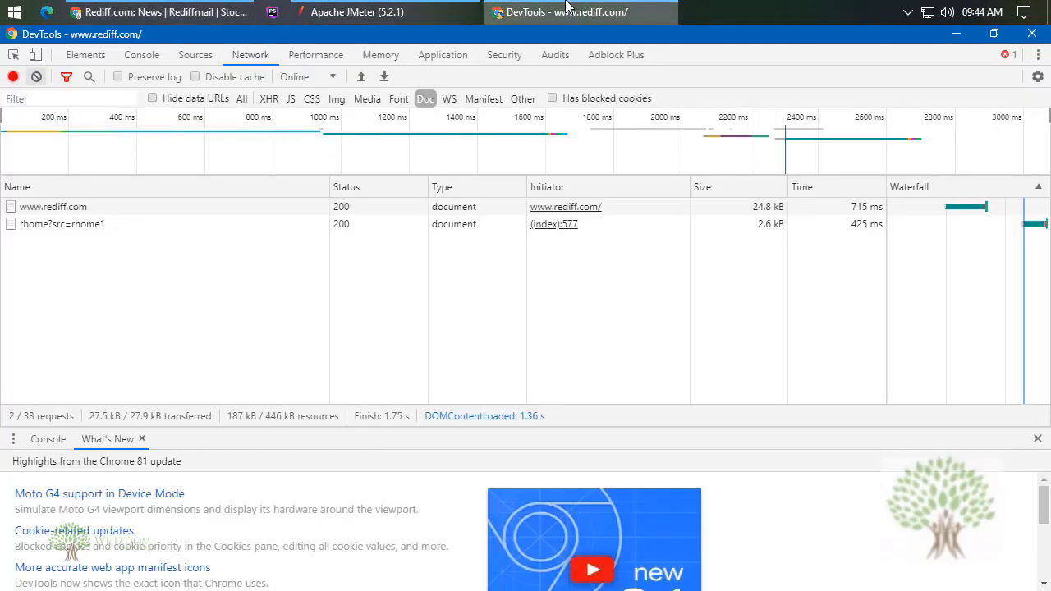
pyautogui.click(52, 207)
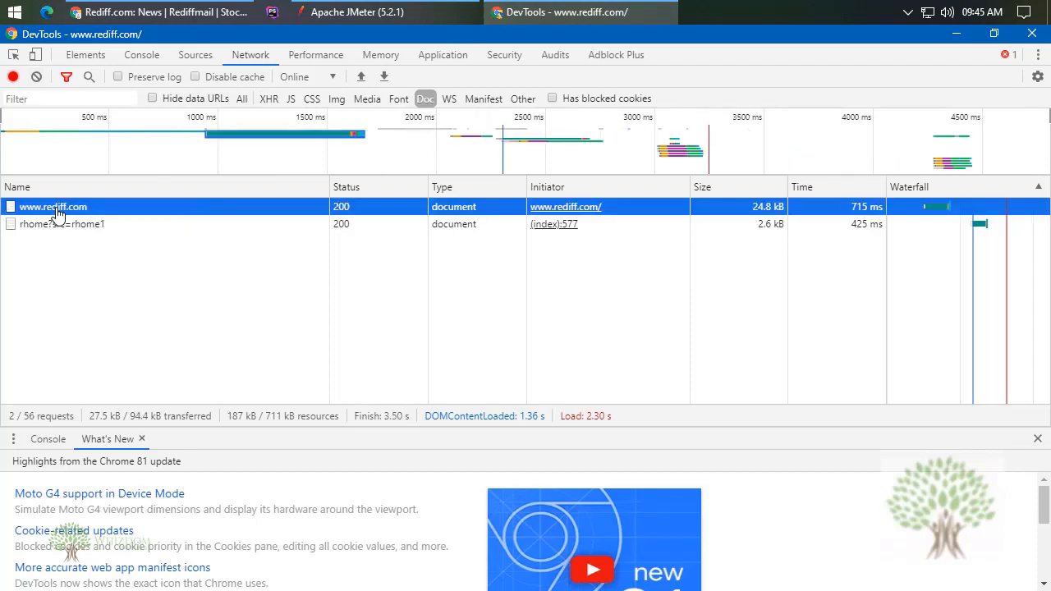
pyautogui.click(53, 207)
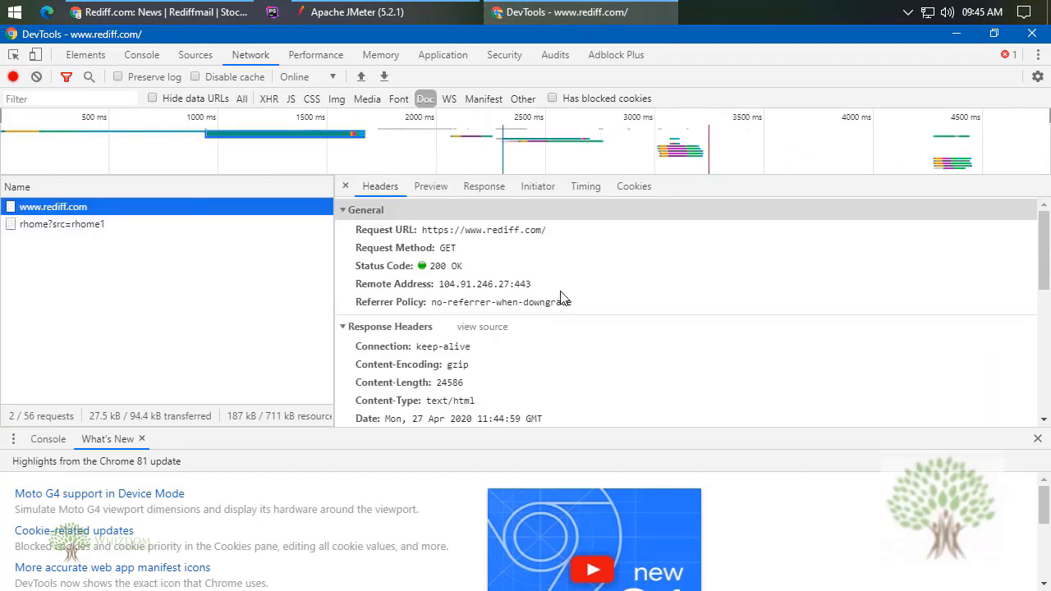
pyautogui.moveTo(427, 240)
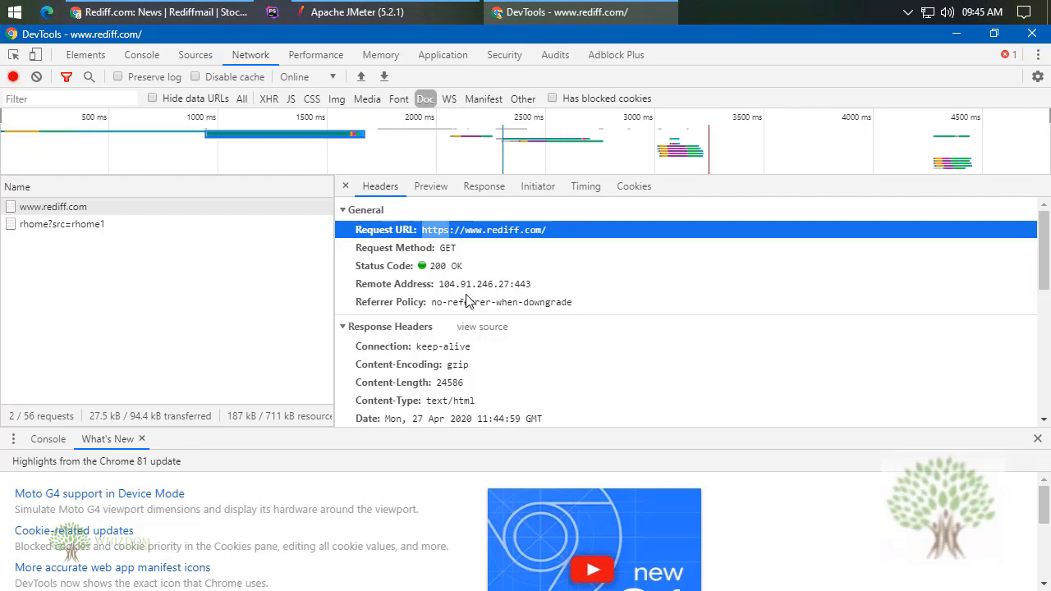
pyautogui.click(357, 11)
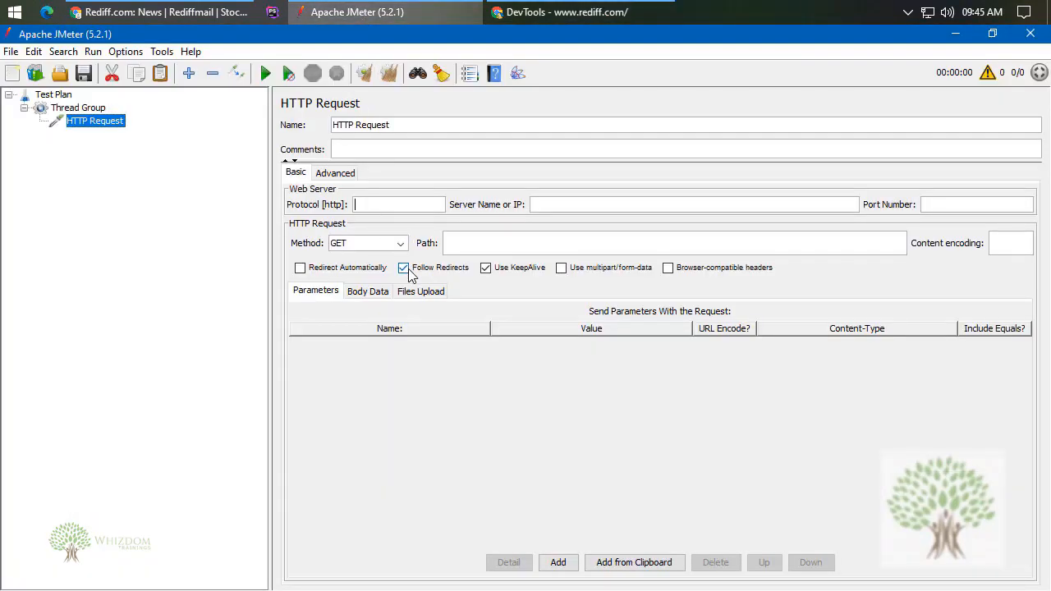
pyautogui.write('https')
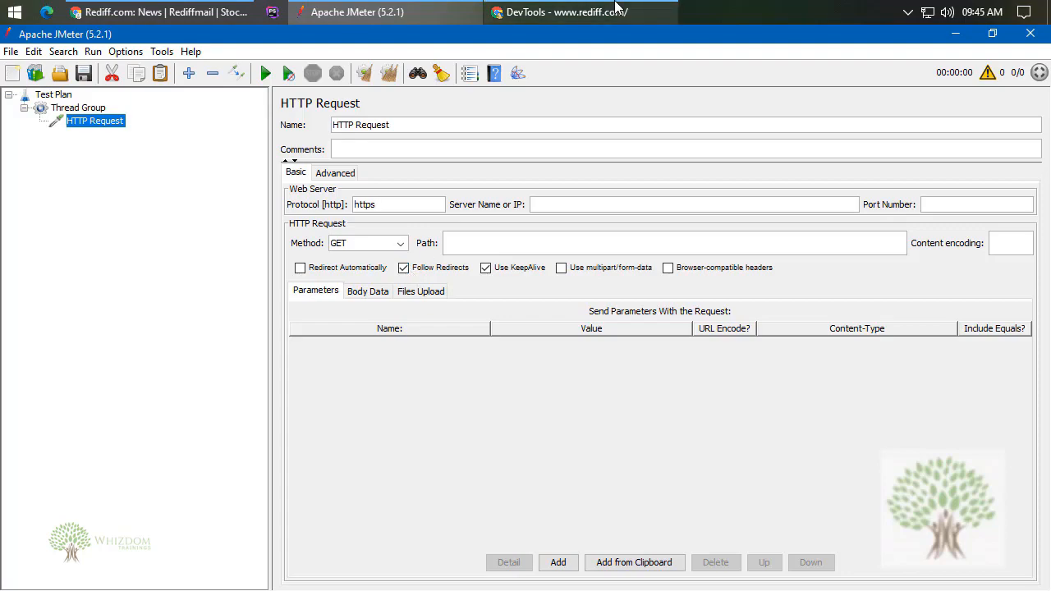
pyautogui.click(565, 12)
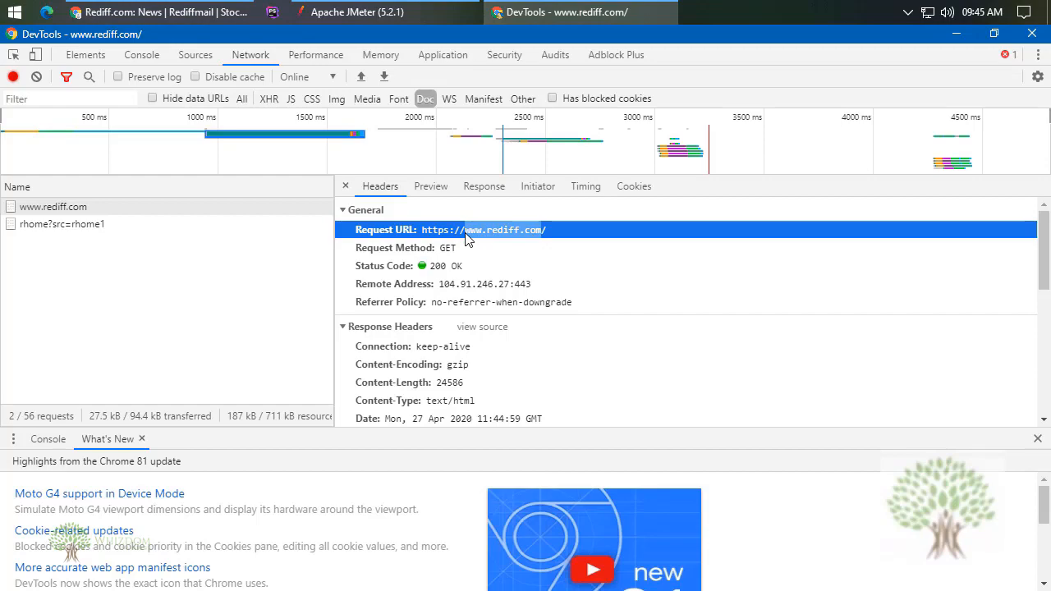
pyautogui.moveTo(491, 321)
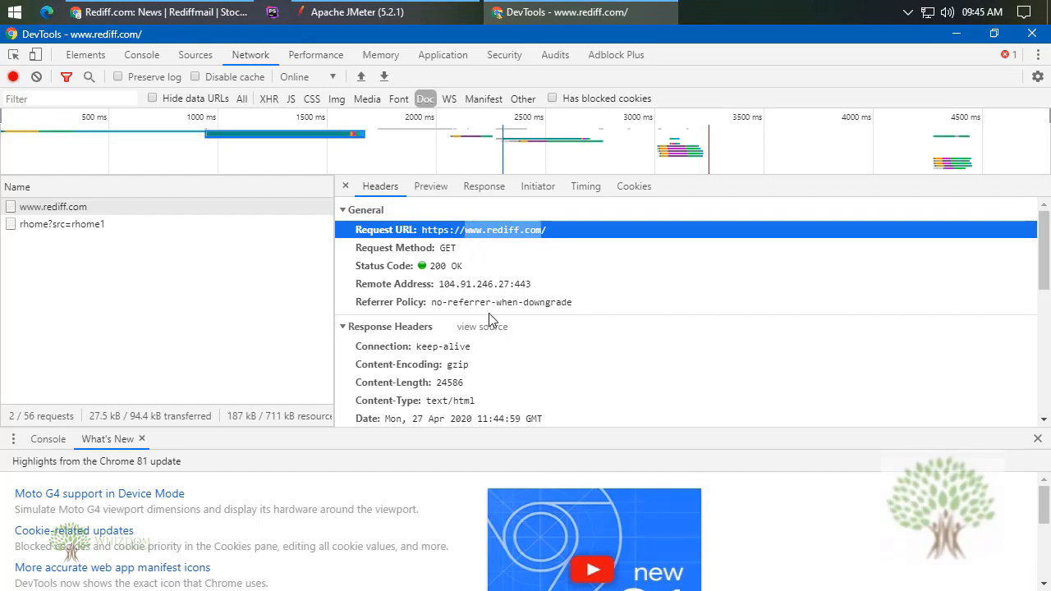
pyautogui.click(357, 12)
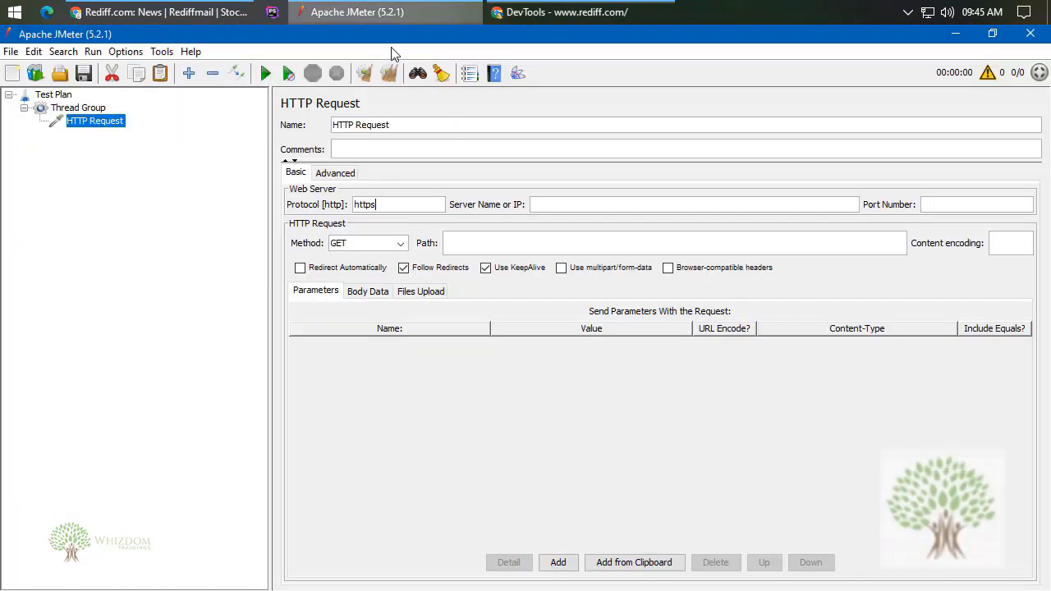
pyautogui.write('www.rediff.com')
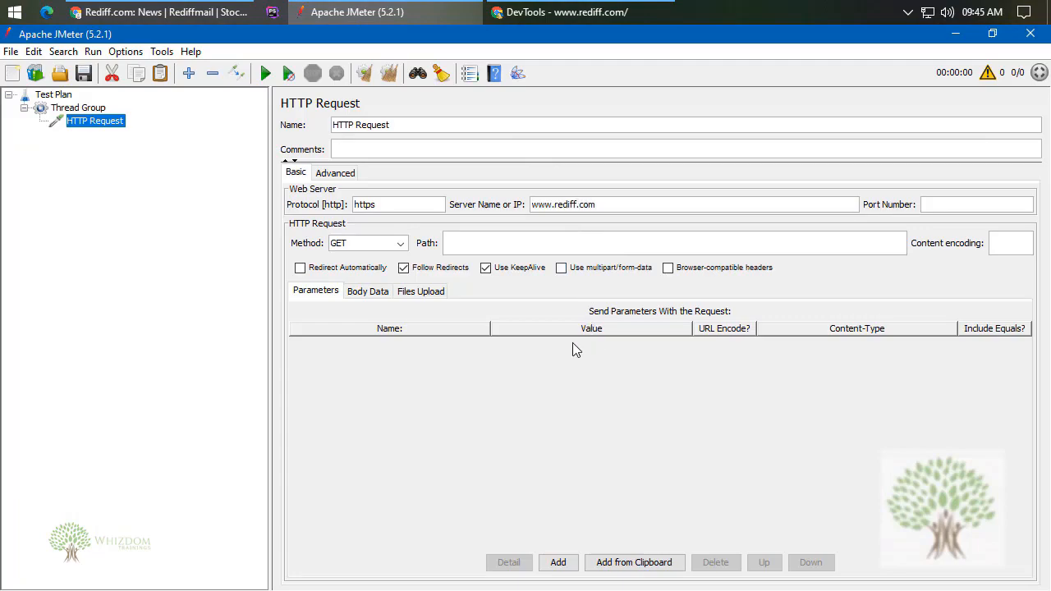
pyautogui.click(579, 11)
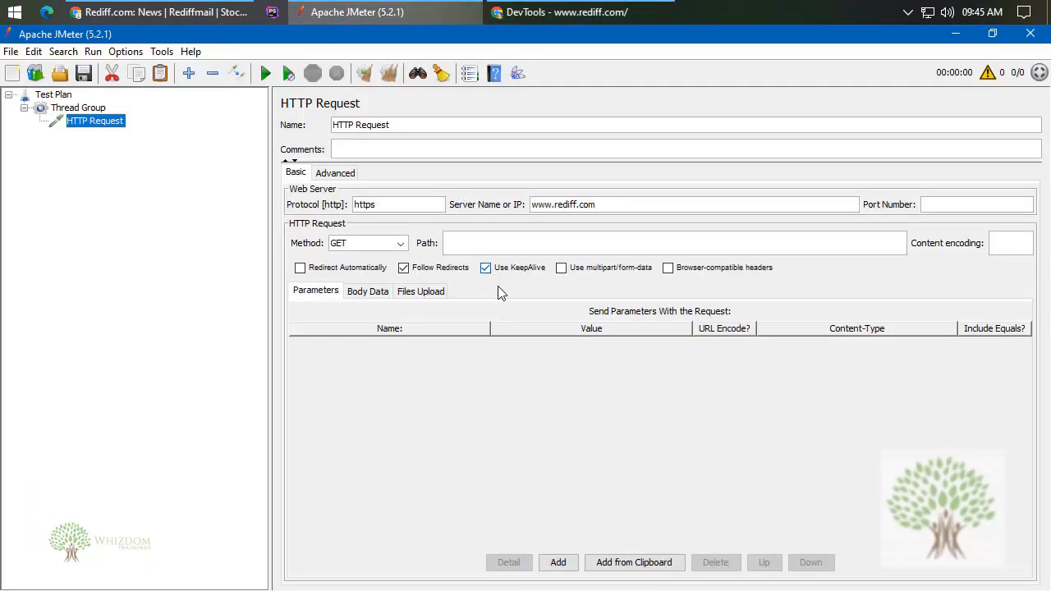
pyautogui.write('/')
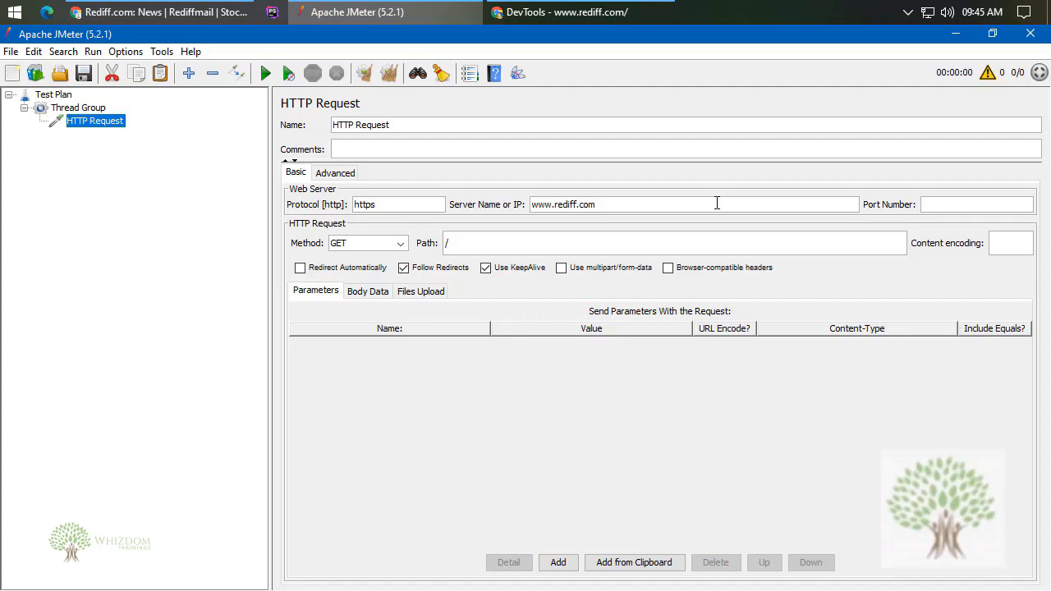
pyautogui.moveTo(886, 214)
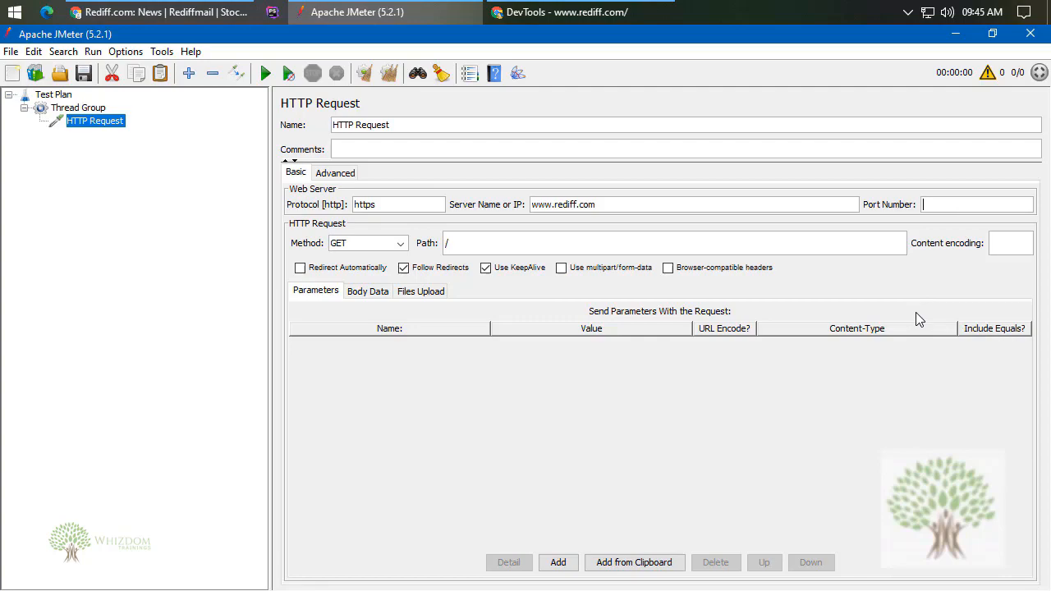
pyautogui.moveTo(525, 67)
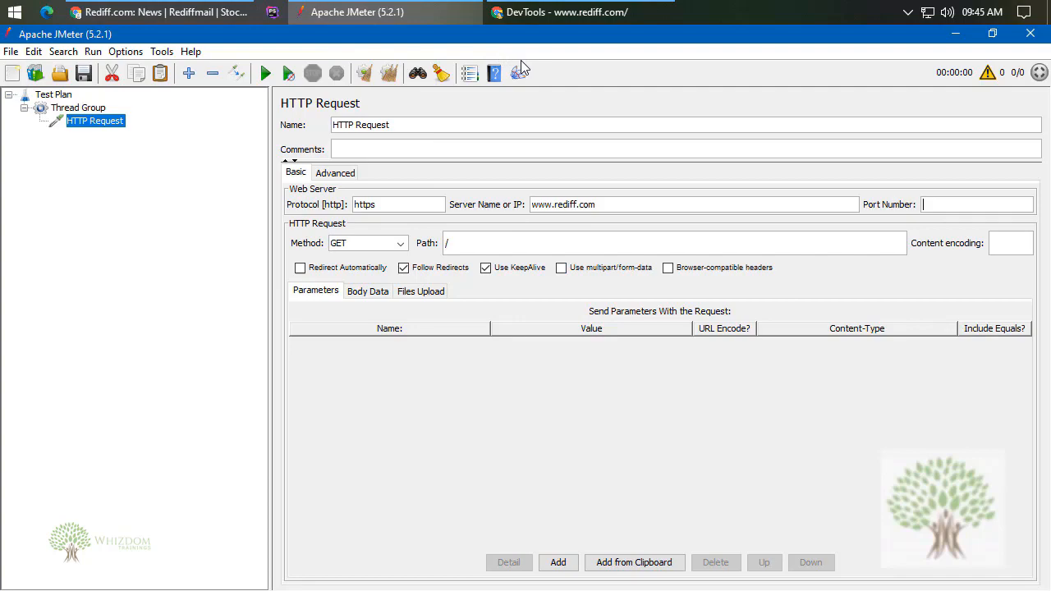
# - Review the rediff.com request headers in DevTools, then return to Chrome
pyautogui.click(566, 11)
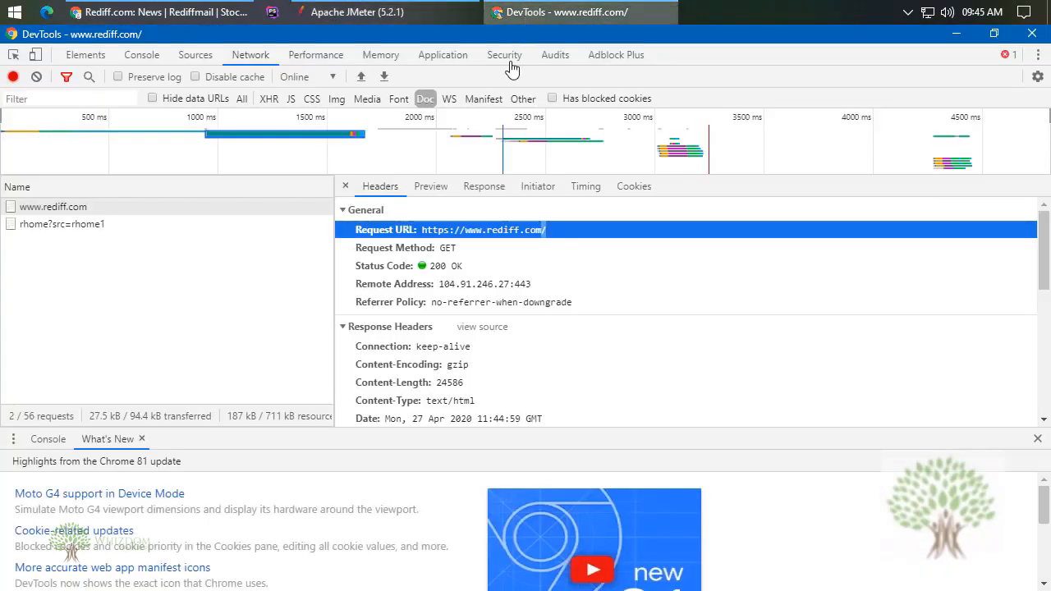
pyautogui.moveTo(526, 293)
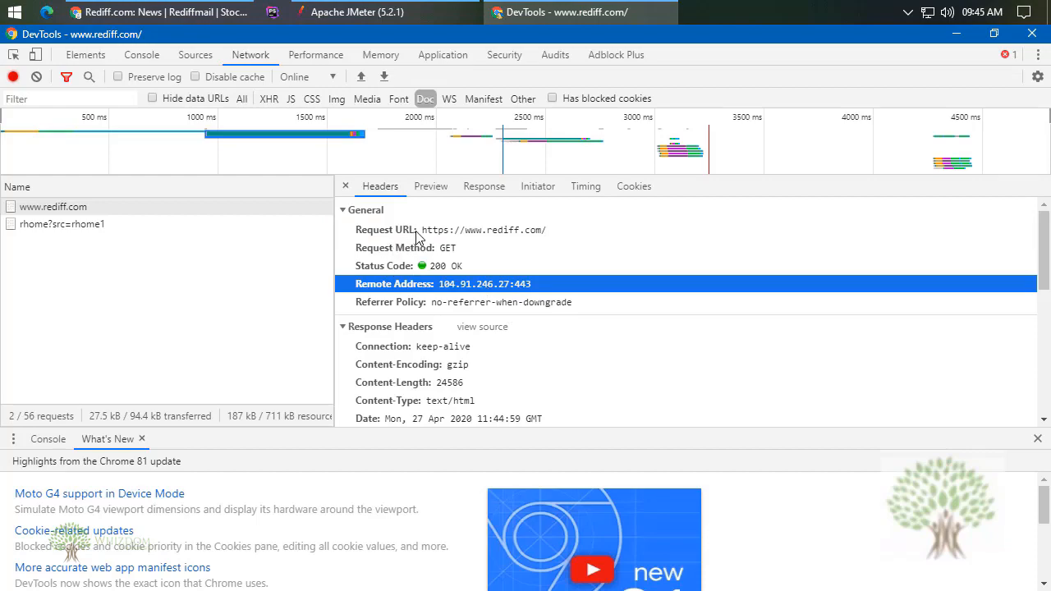
pyautogui.moveTo(527, 295)
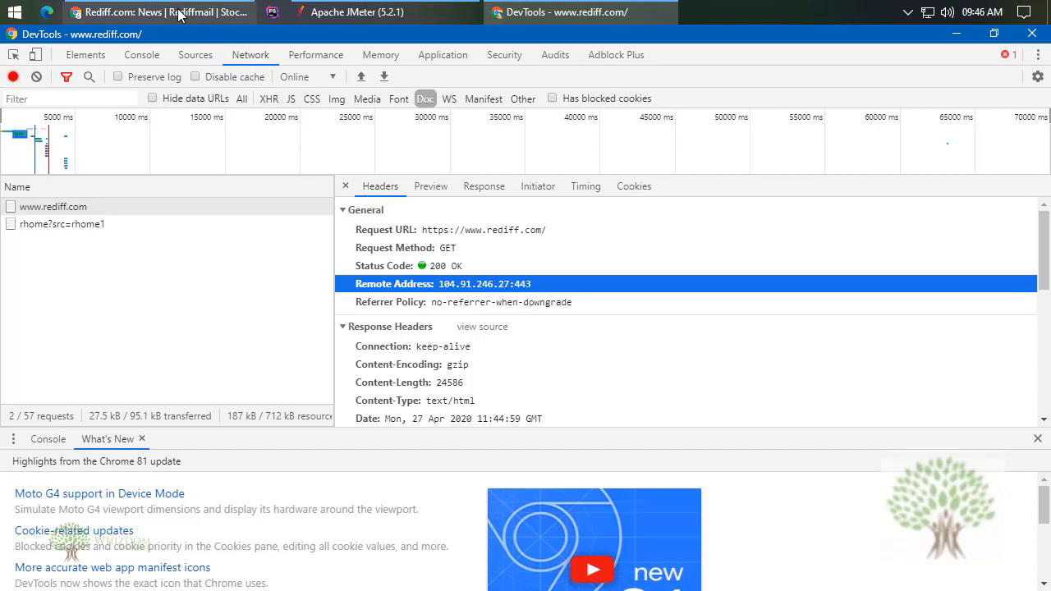
pyautogui.click(417, 38)
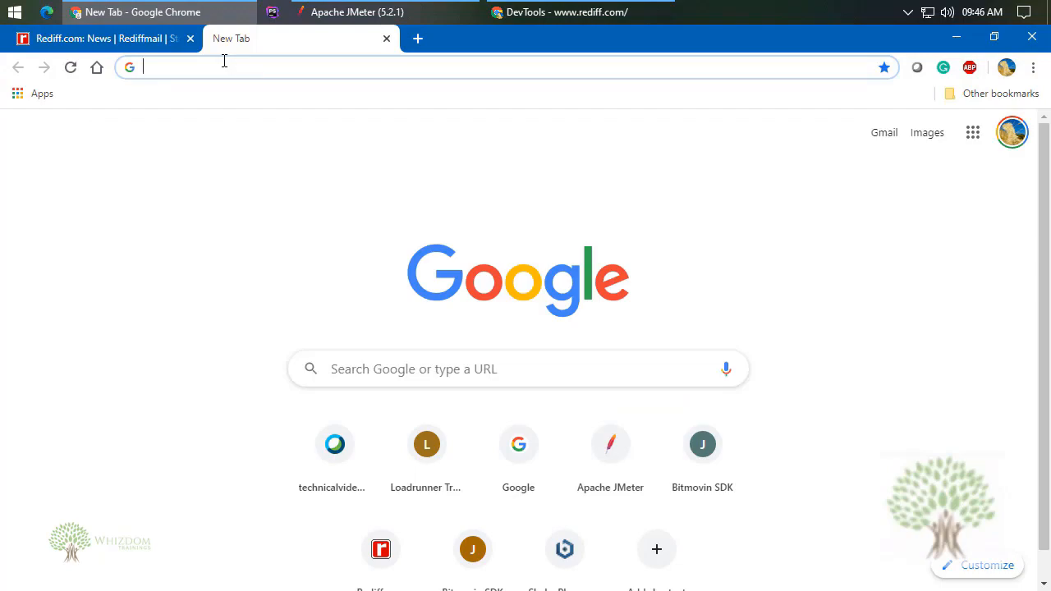
# - Load jmeter-archive.org in a new tab and inspect its document request in DevTools
pyautogui.write('hmeter-archiv')
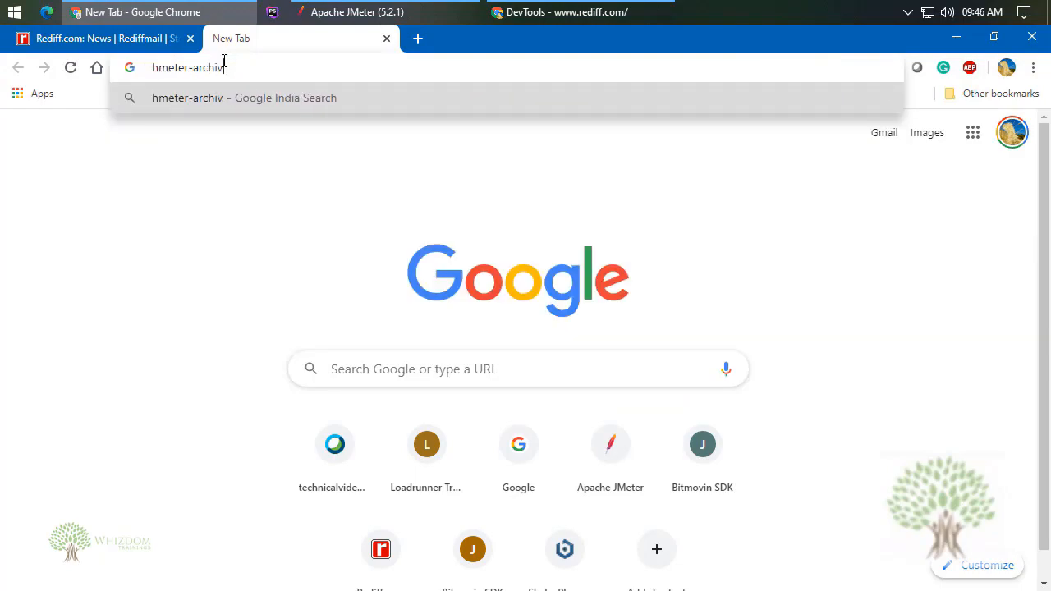
pyautogui.write('e.orhg')
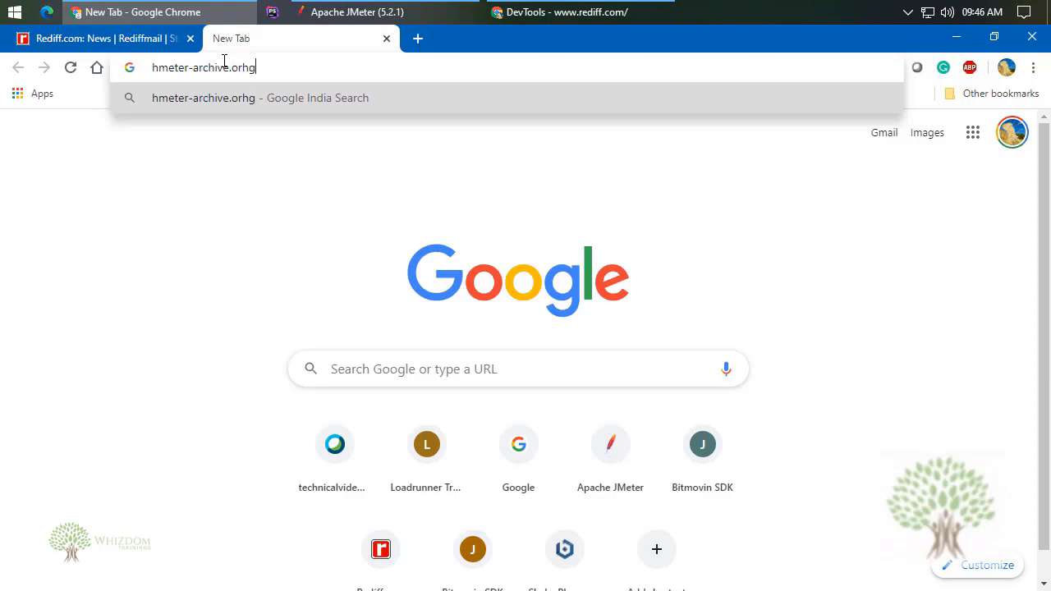
pyautogui.press('Backspace')
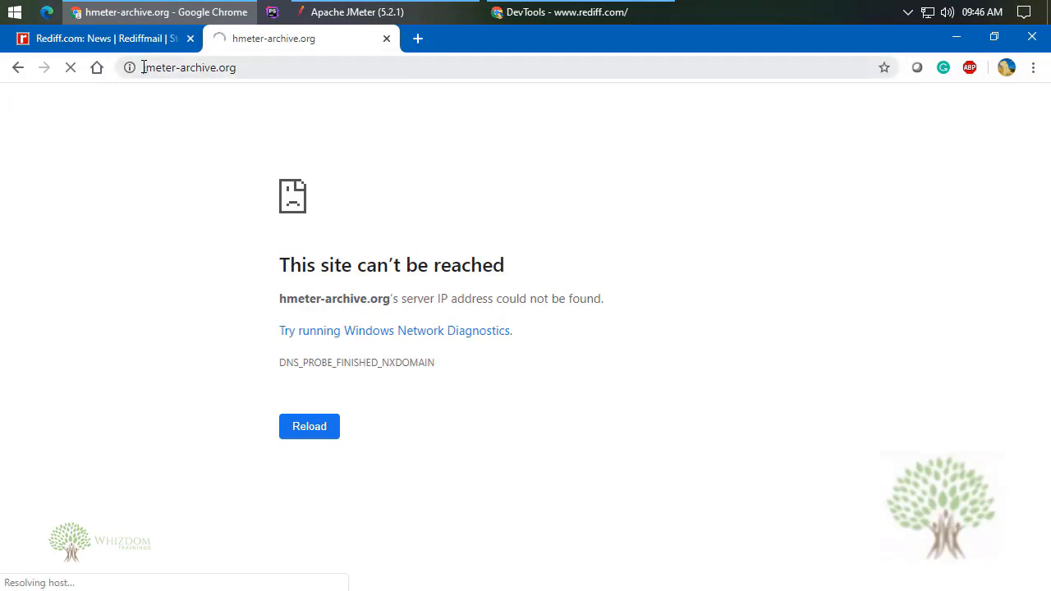
pyautogui.write('jmeter-archive.org')
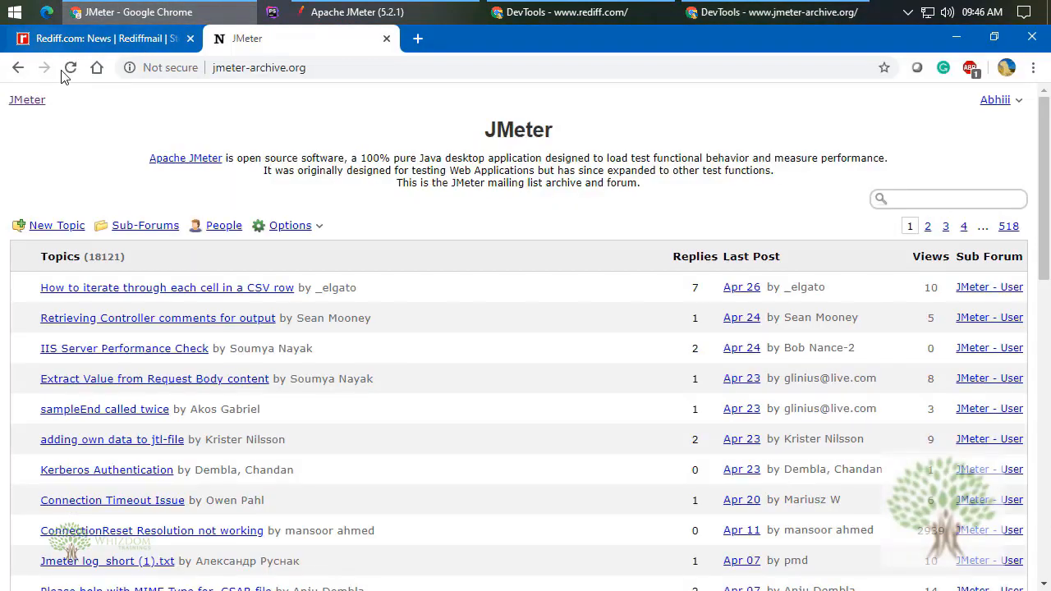
pyautogui.moveTo(571, 115)
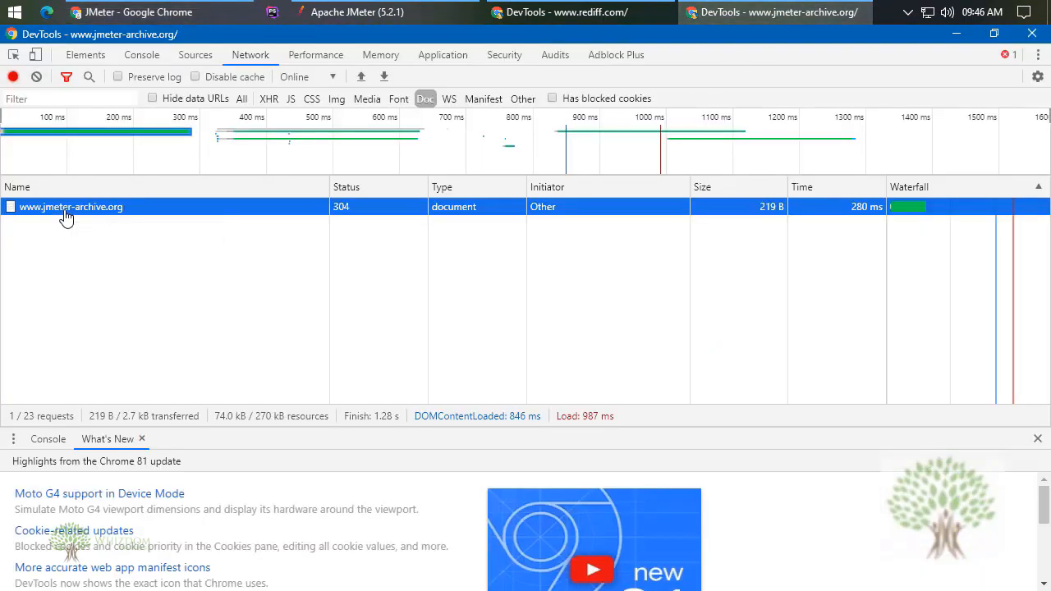
pyautogui.click(70, 207)
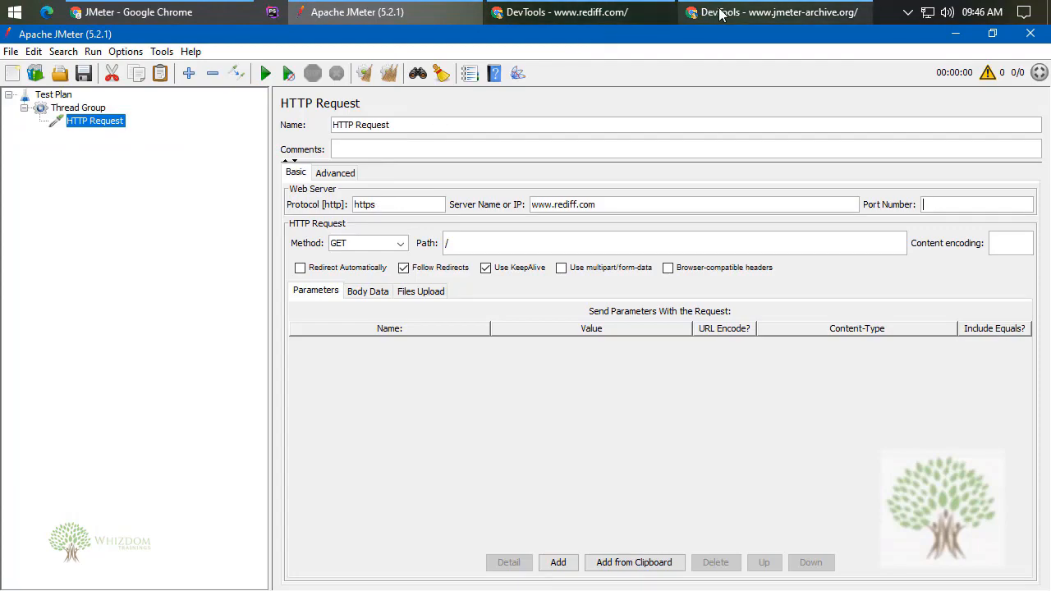
# - Set the HTTP Request port to 443 and rename it Rediff Home
pyautogui.click(771, 11)
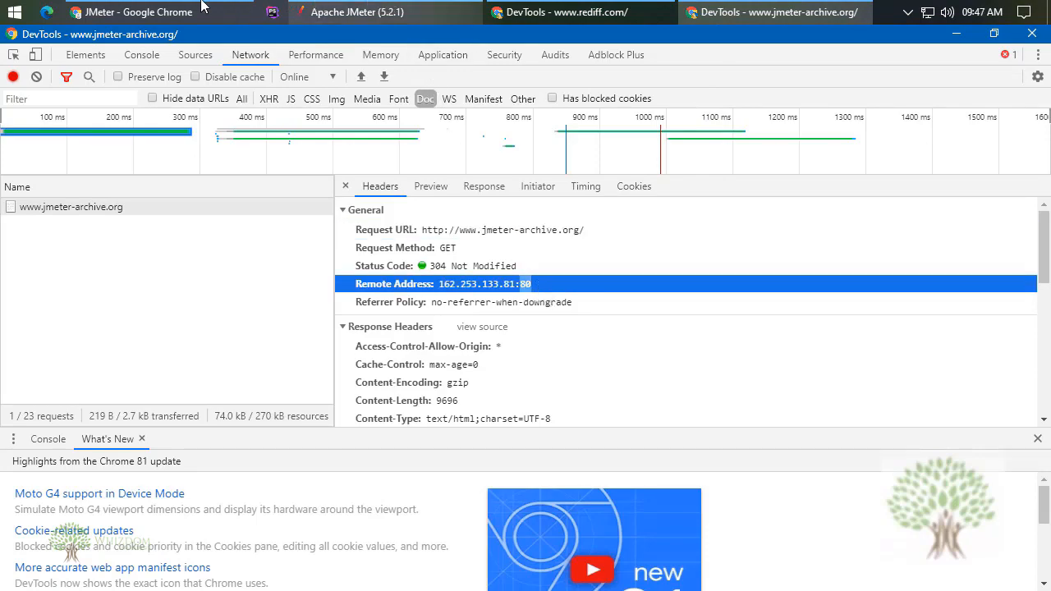
pyautogui.click(356, 11)
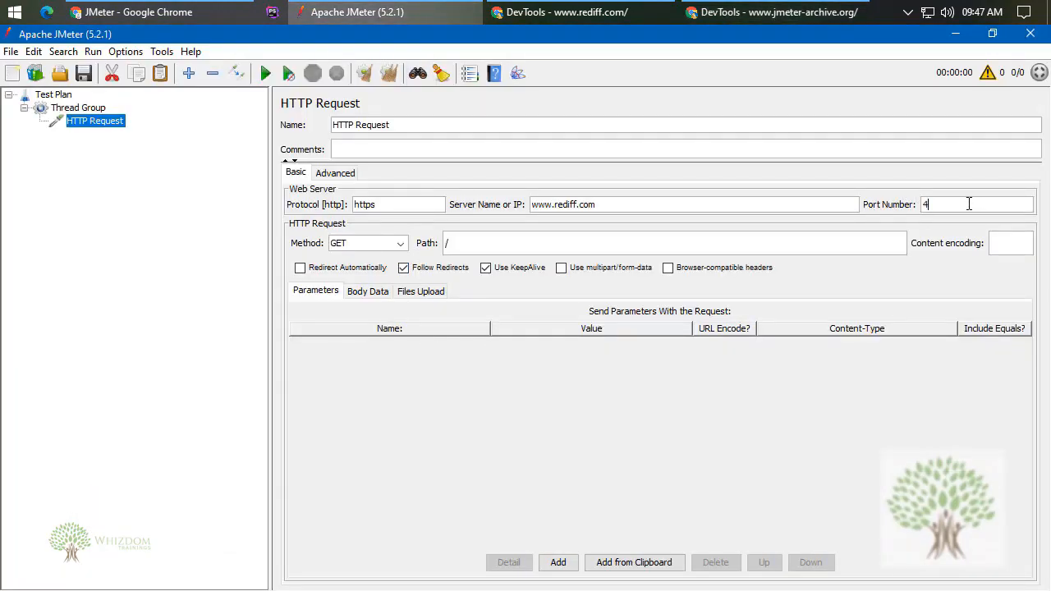
pyautogui.write('43')
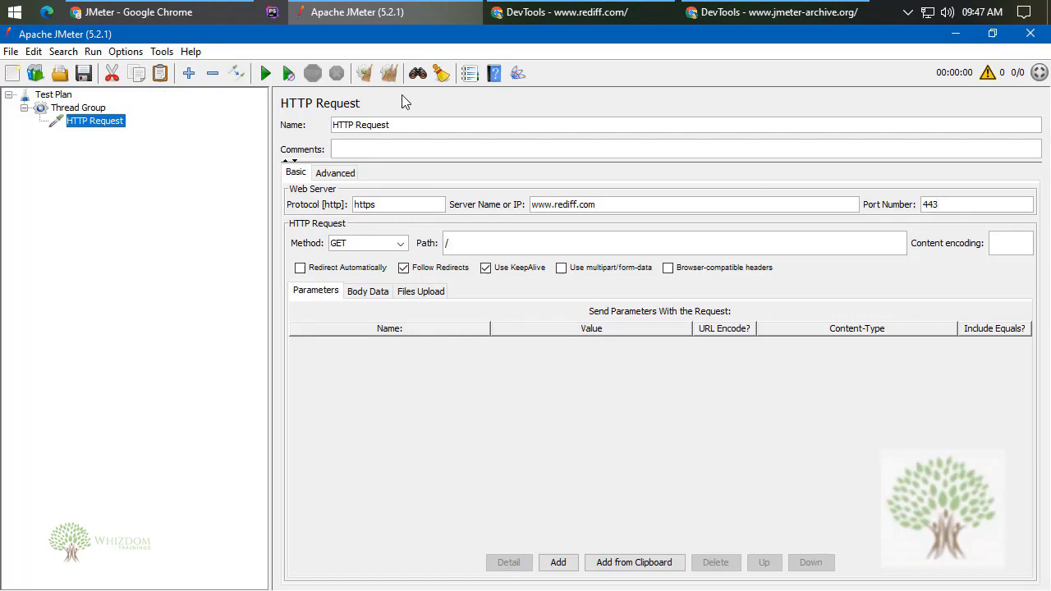
pyautogui.write('Rediff Ho')
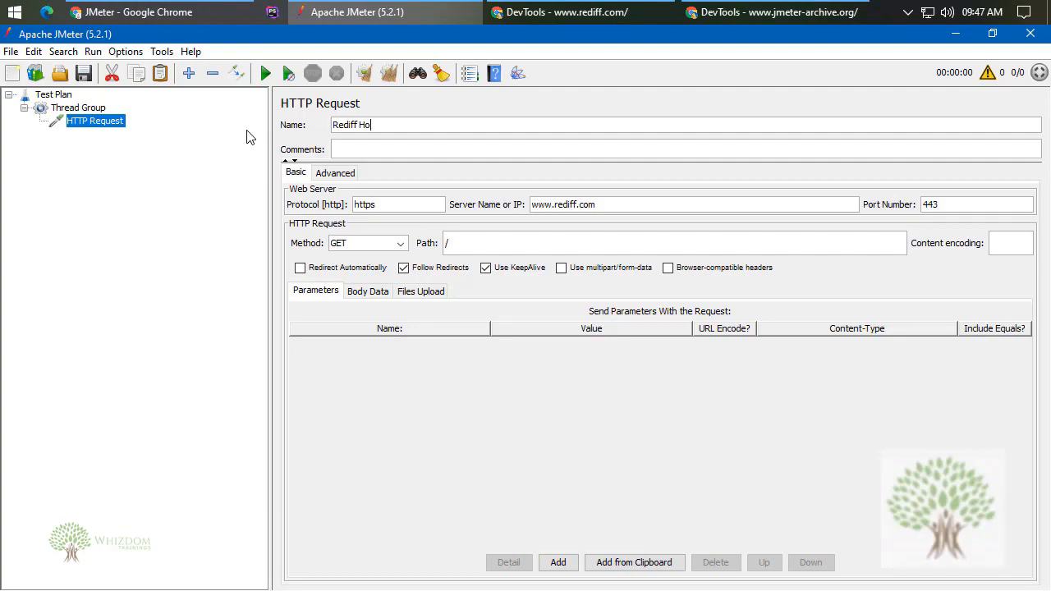
pyautogui.write('me')
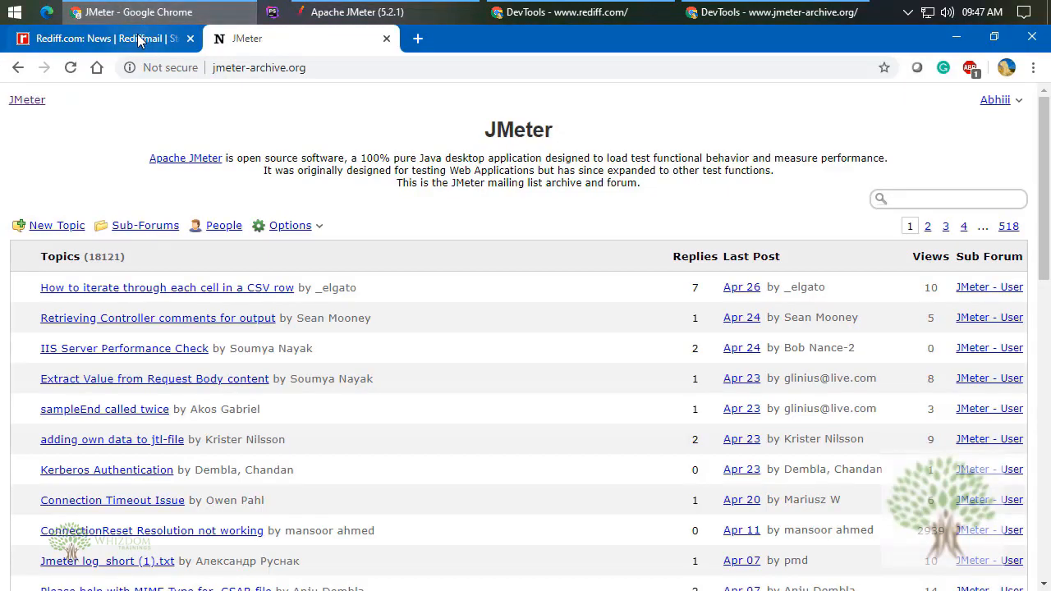
# - Return to the rediff.com tab and clear its DevTools network log
pyautogui.click(98, 38)
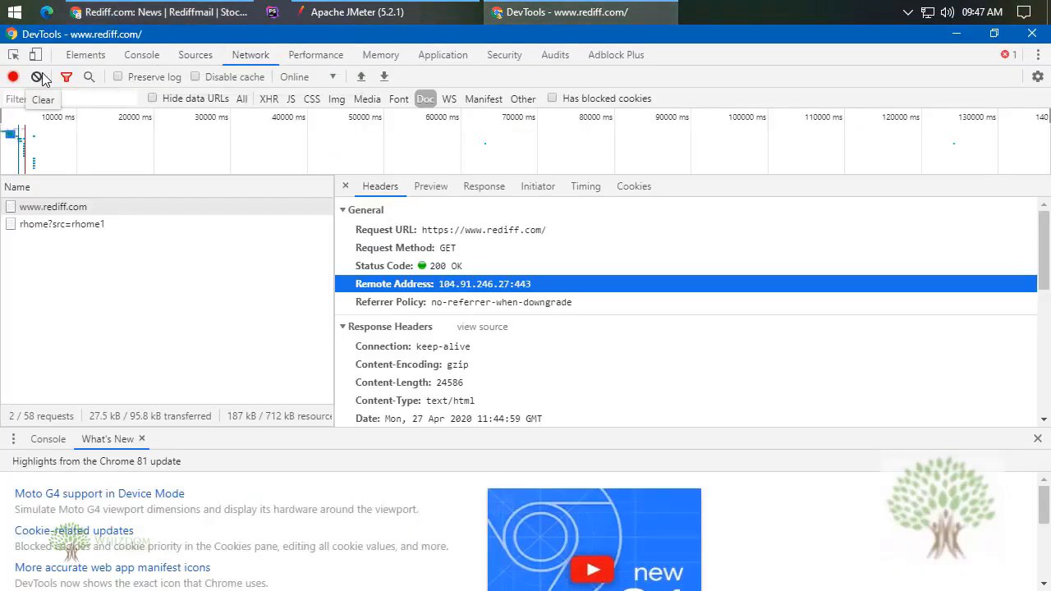
pyautogui.click(37, 77)
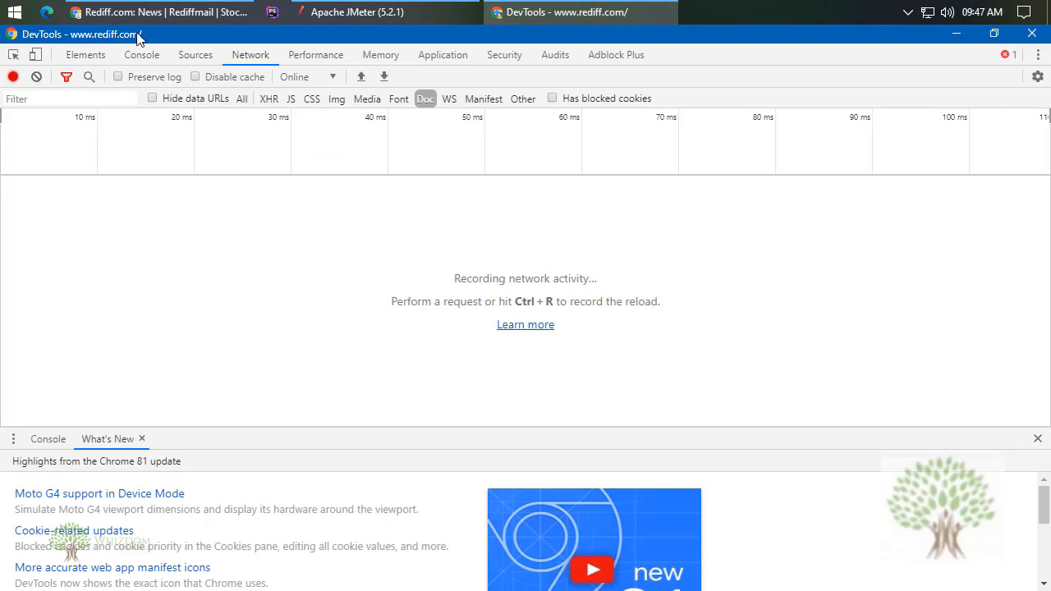
pyautogui.moveTo(36, 77)
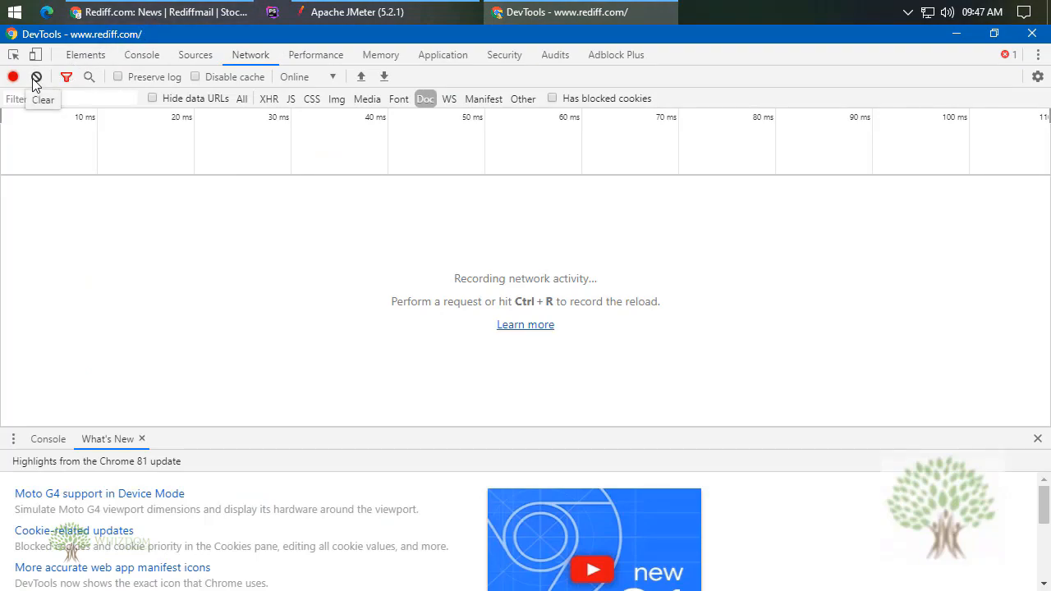
pyautogui.moveTo(484, 230)
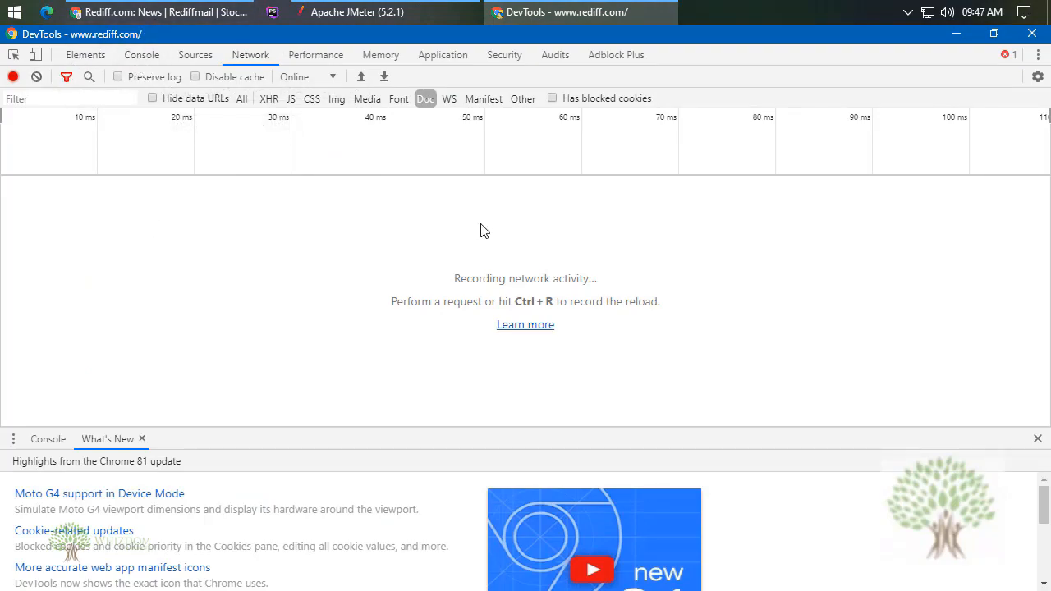
# - Load Rediff Money, view the index.html request headers, then select Thread Group in JMeter
pyautogui.click(156, 12)
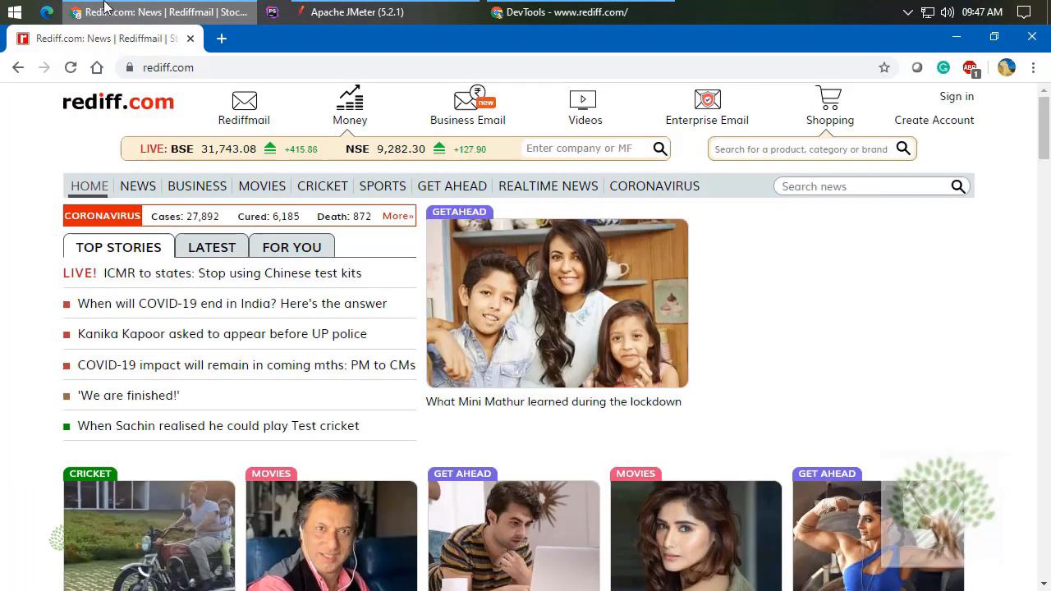
pyautogui.moveTo(349, 107)
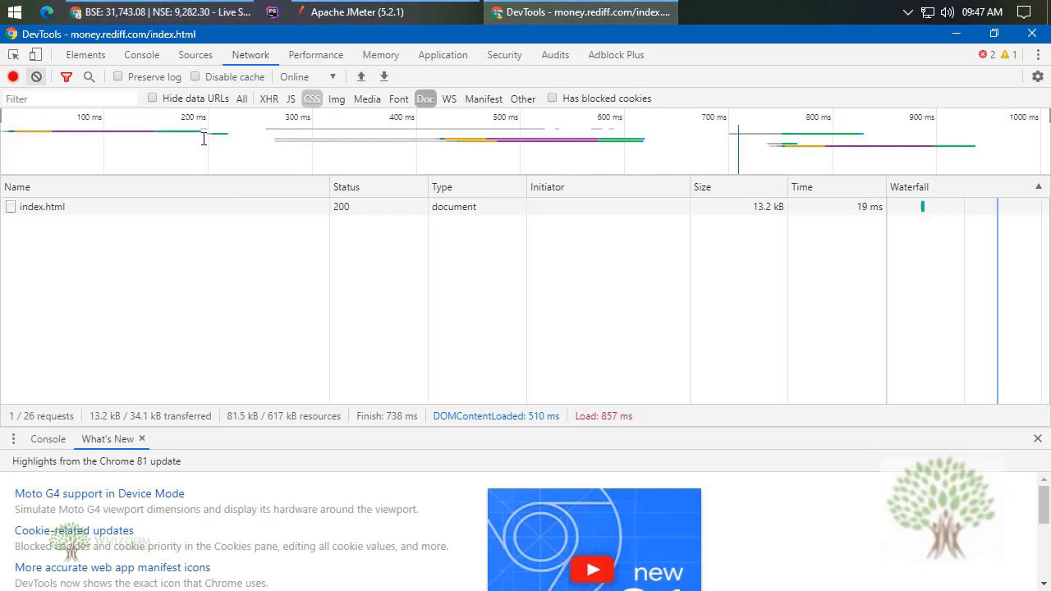
pyautogui.click(43, 207)
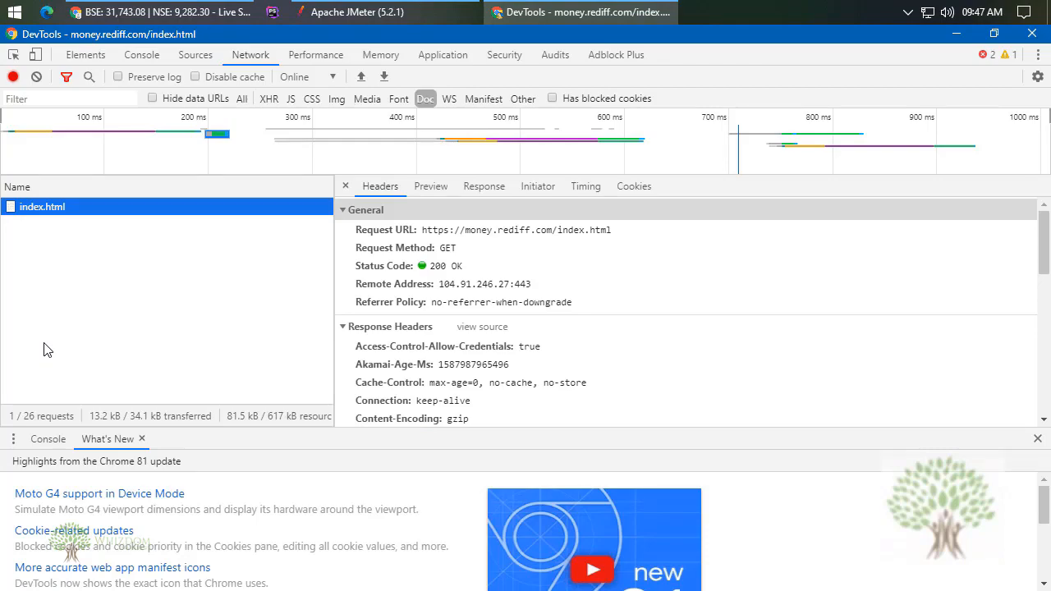
pyautogui.click(358, 12)
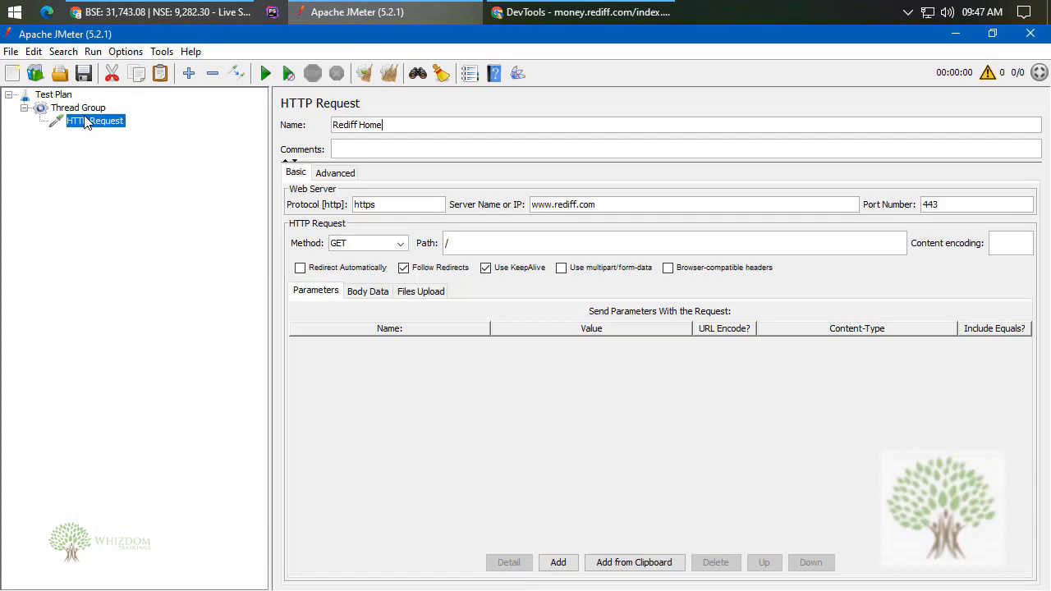
pyautogui.click(79, 108)
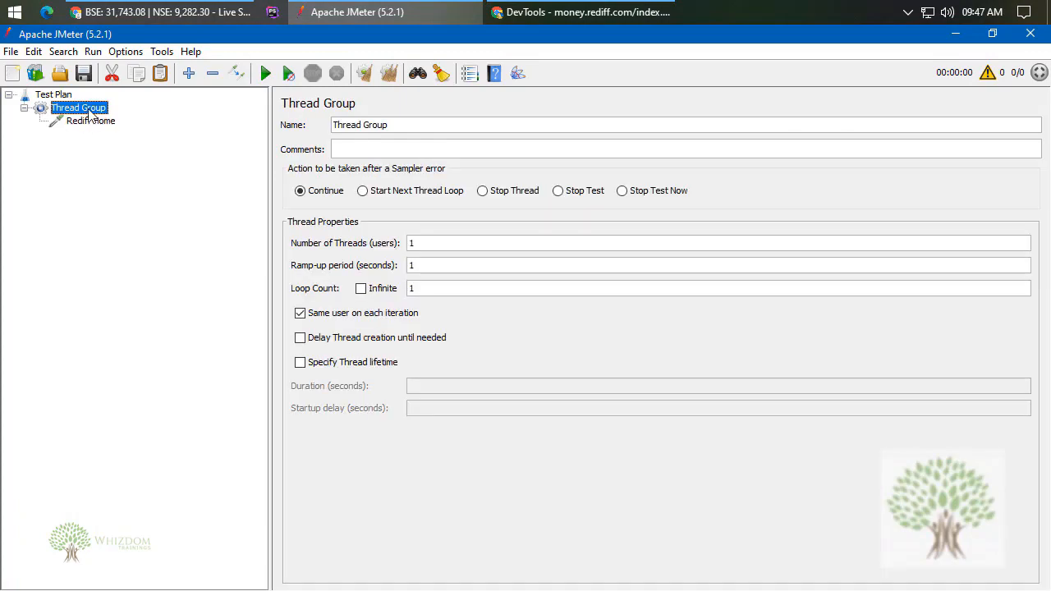
# - Add a second HTTP Request under the Thread Group and name it Rediff Money
pyautogui.rightClick(78, 108)
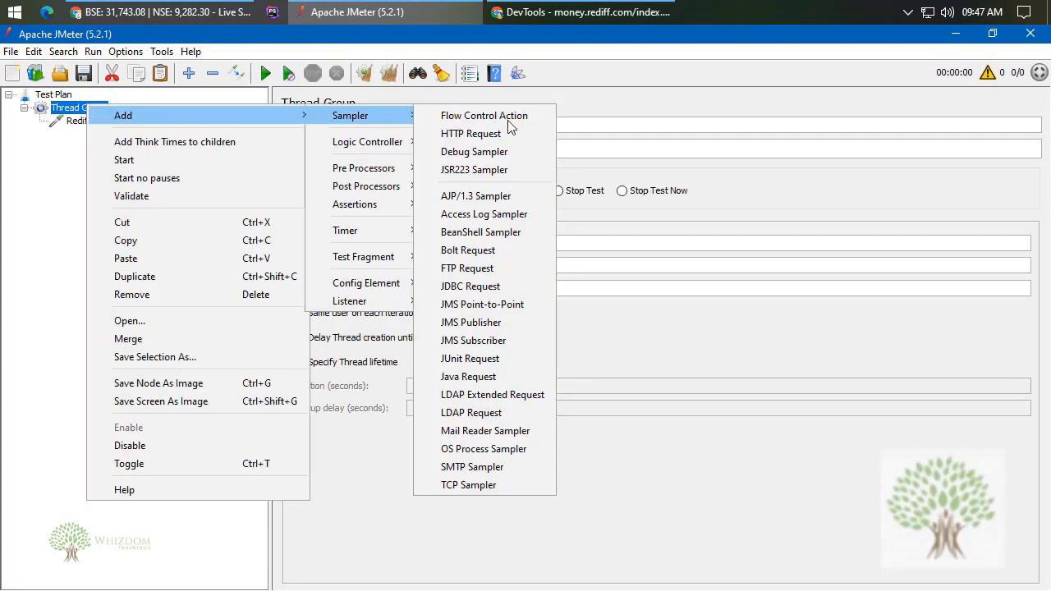
pyautogui.click(469, 133)
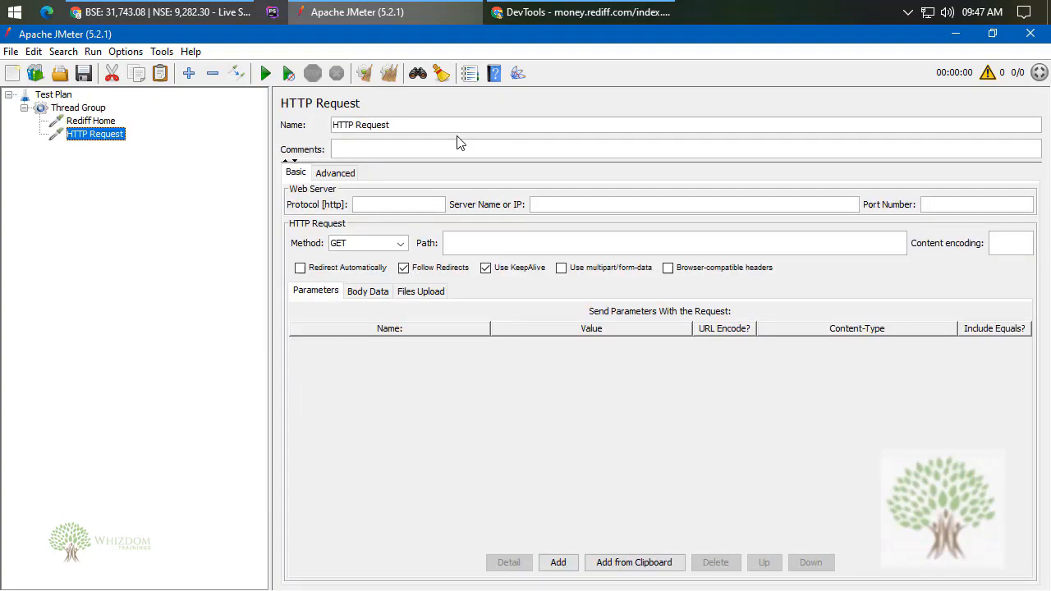
pyautogui.write('Rediff Money')
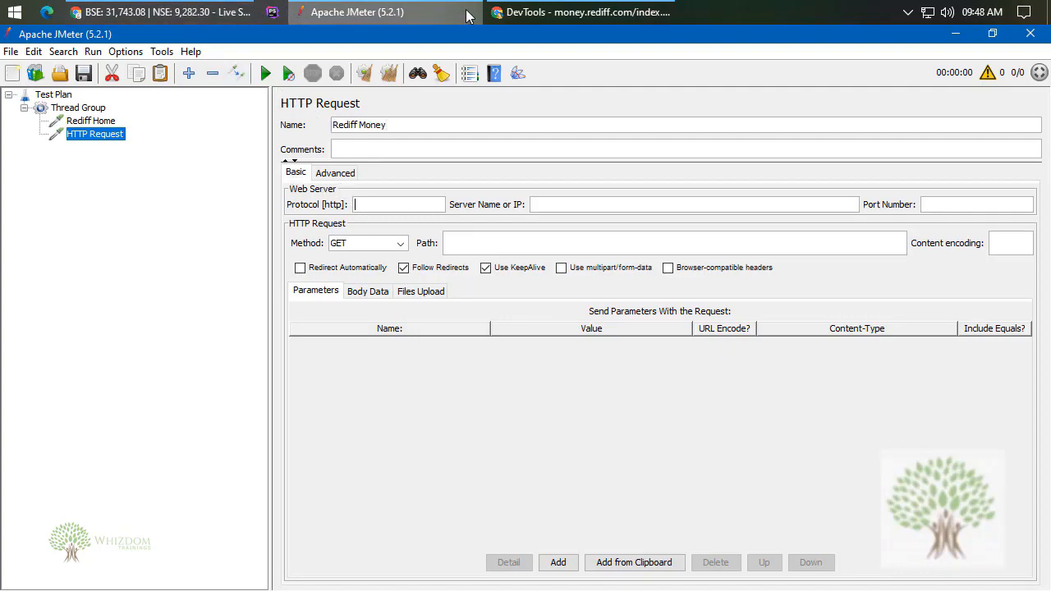
pyautogui.click(578, 11)
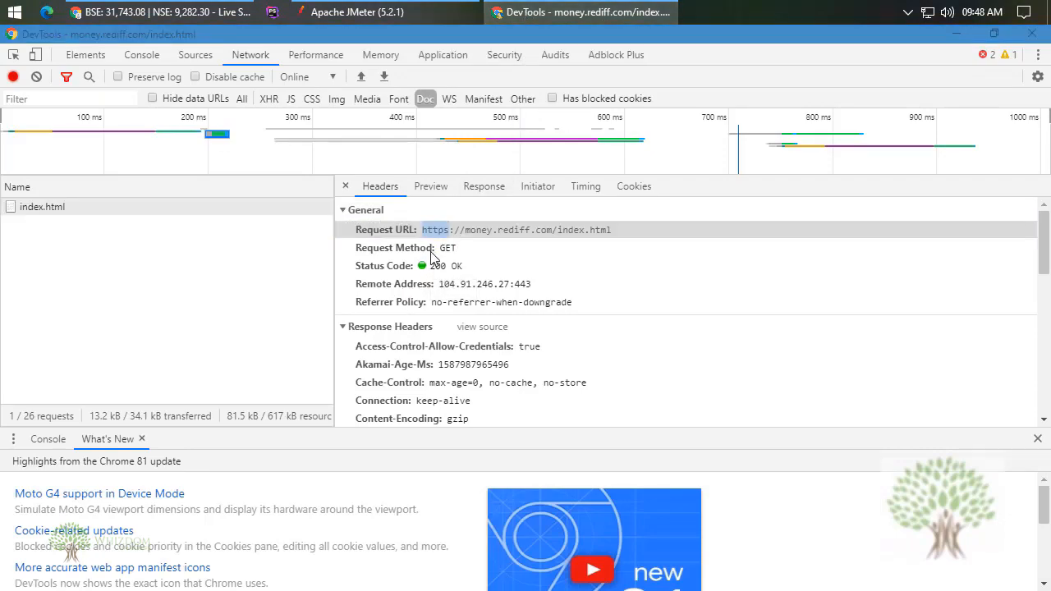
# - Set the Rediff Money server to money.rediff.com and the port to 443
pyautogui.click(356, 11)
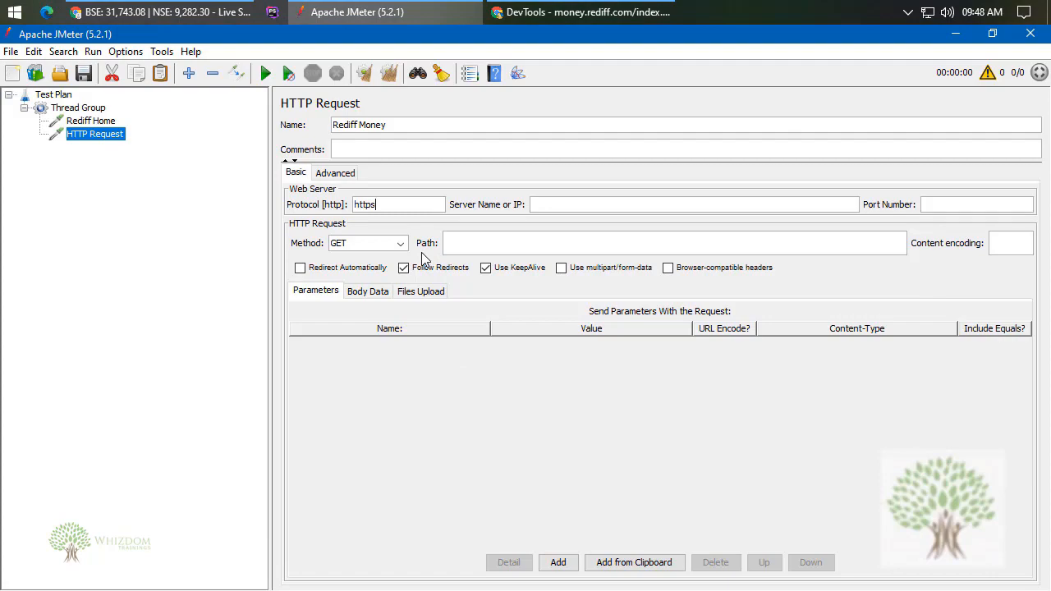
pyautogui.click(578, 11)
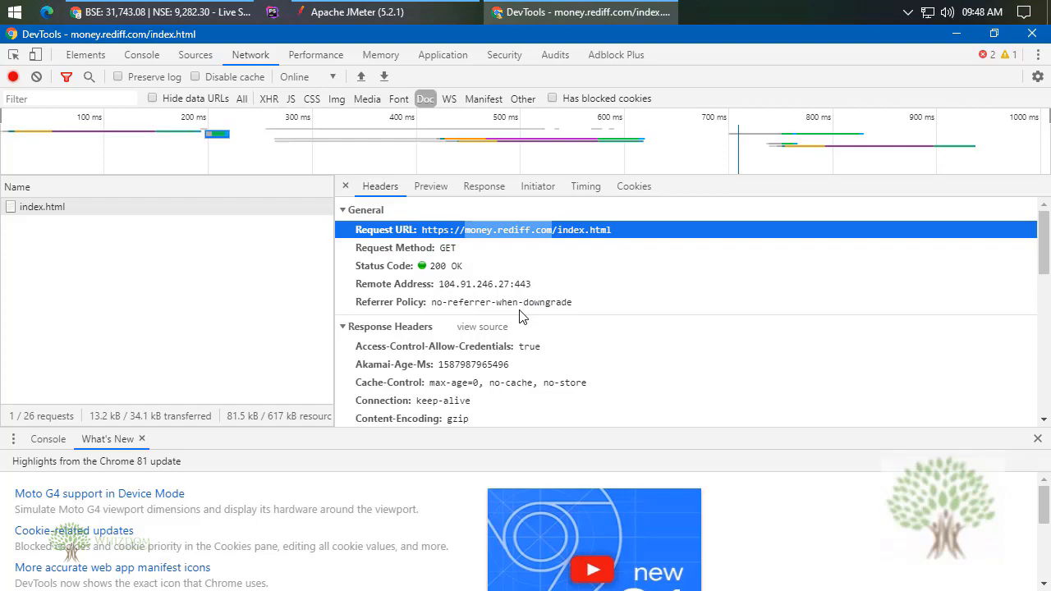
pyautogui.moveTo(522, 318)
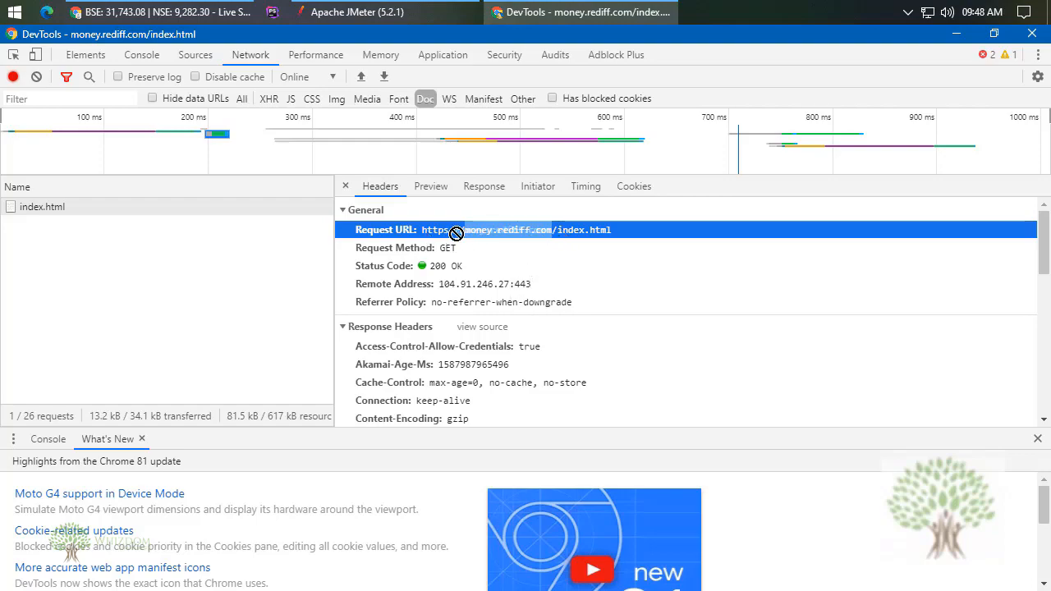
pyautogui.moveTo(558, 239)
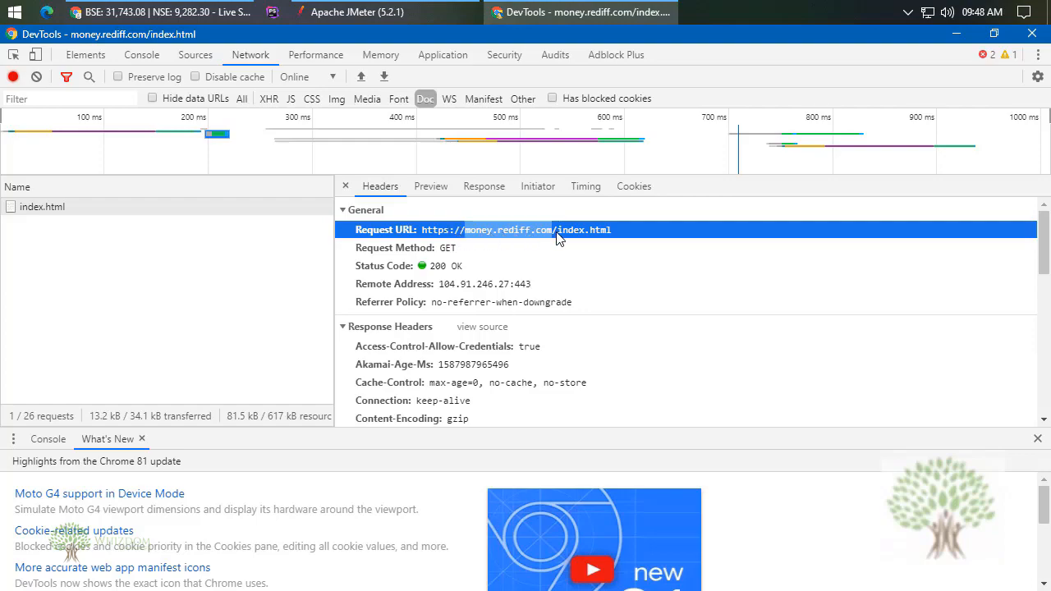
pyautogui.moveTo(578, 239)
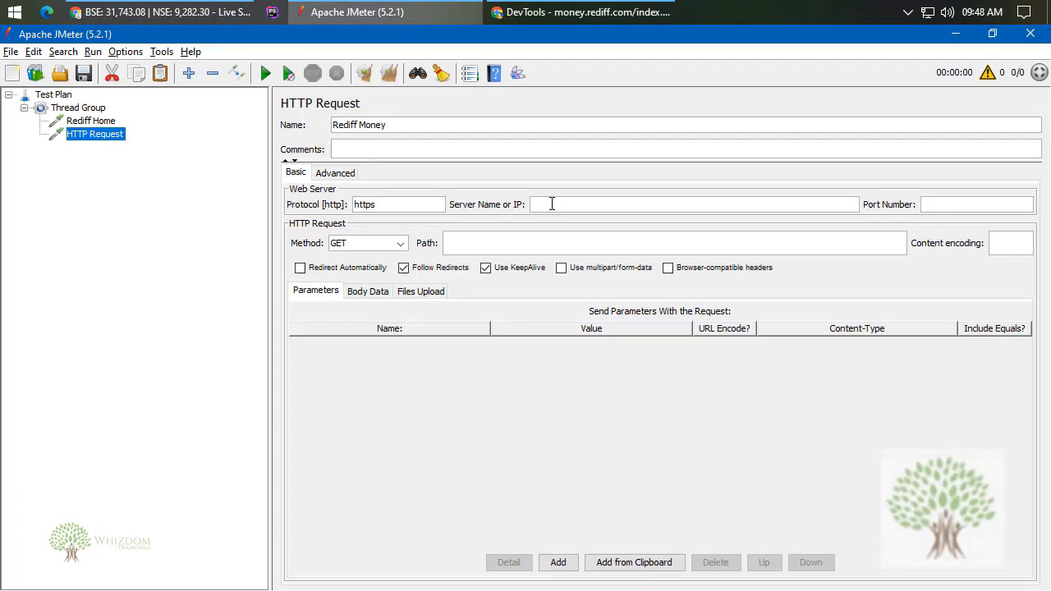
pyautogui.write('money.rediff.com')
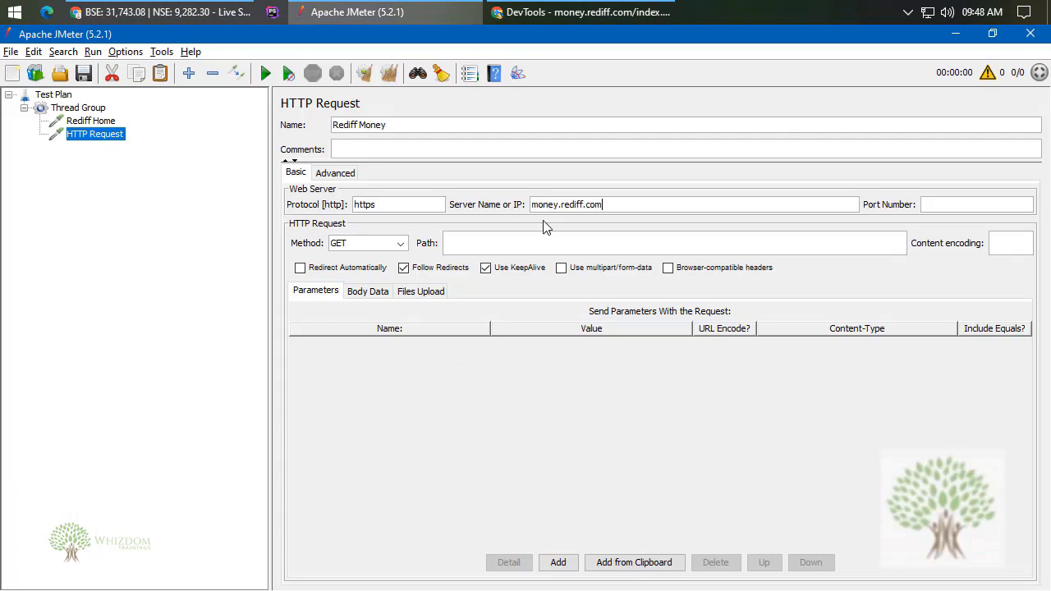
pyautogui.click(975, 203)
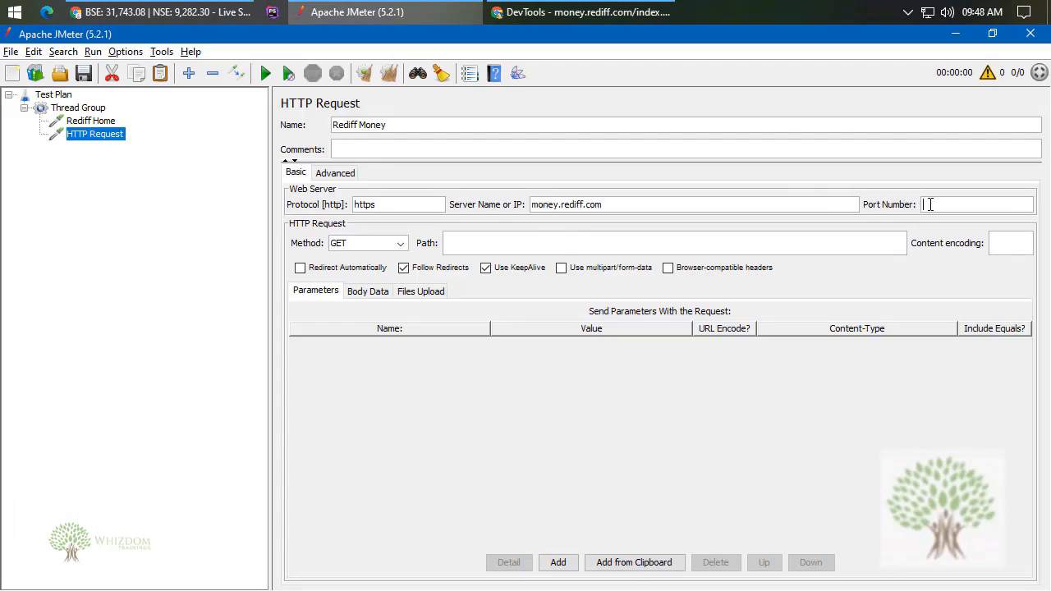
pyautogui.write('443')
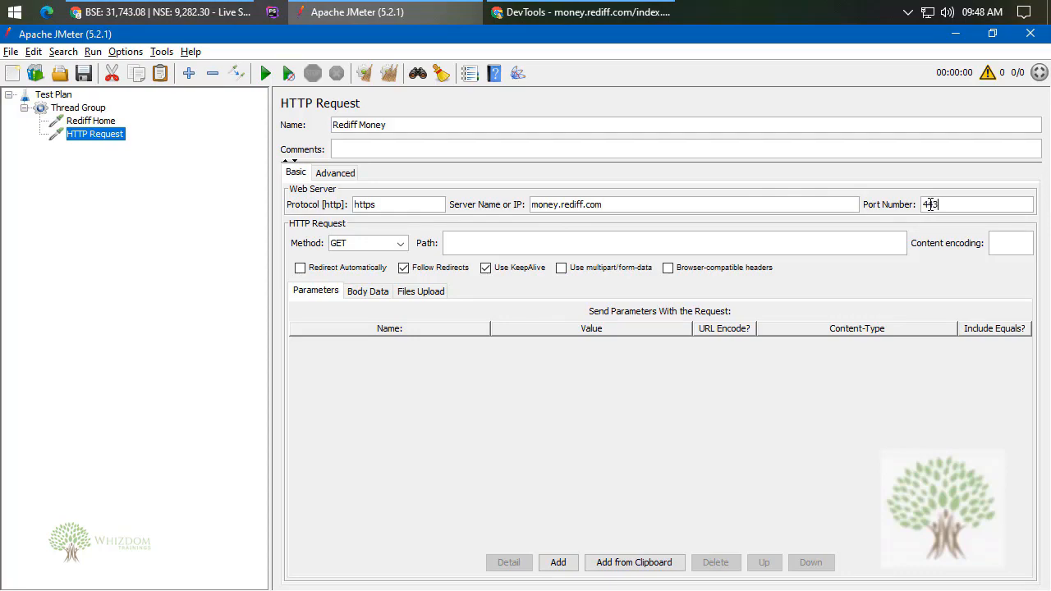
pyautogui.write('443')
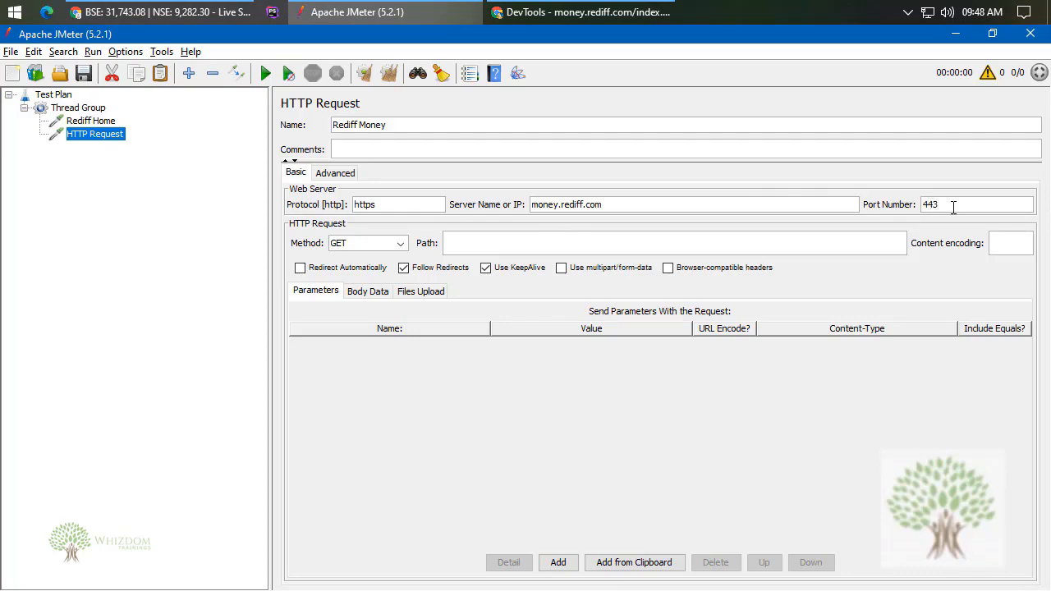
# - Verify the remote address in DevTools and set the path to /index.html
pyautogui.click(580, 12)
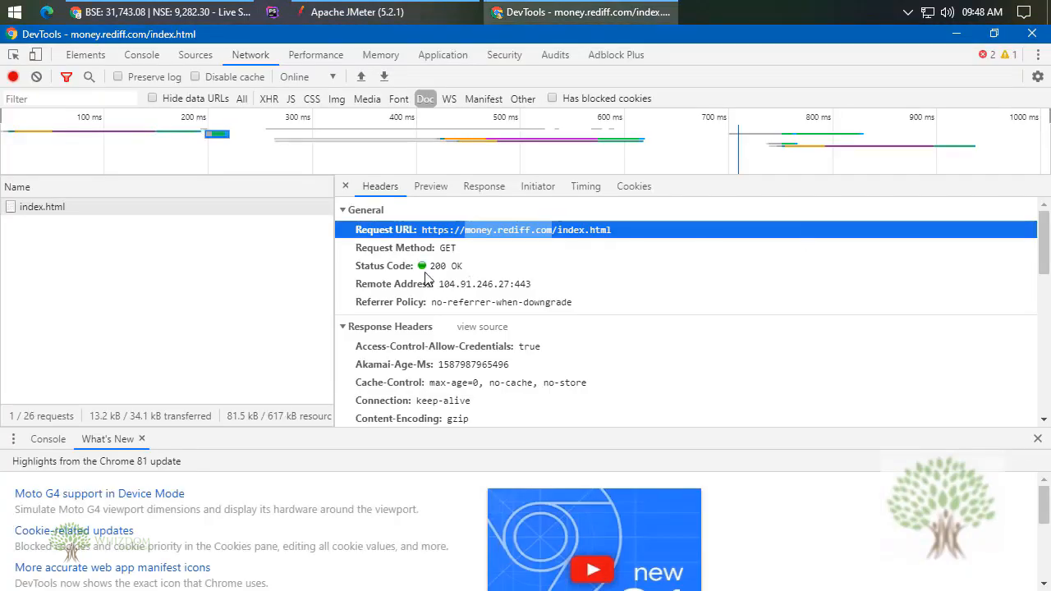
pyautogui.click(468, 282)
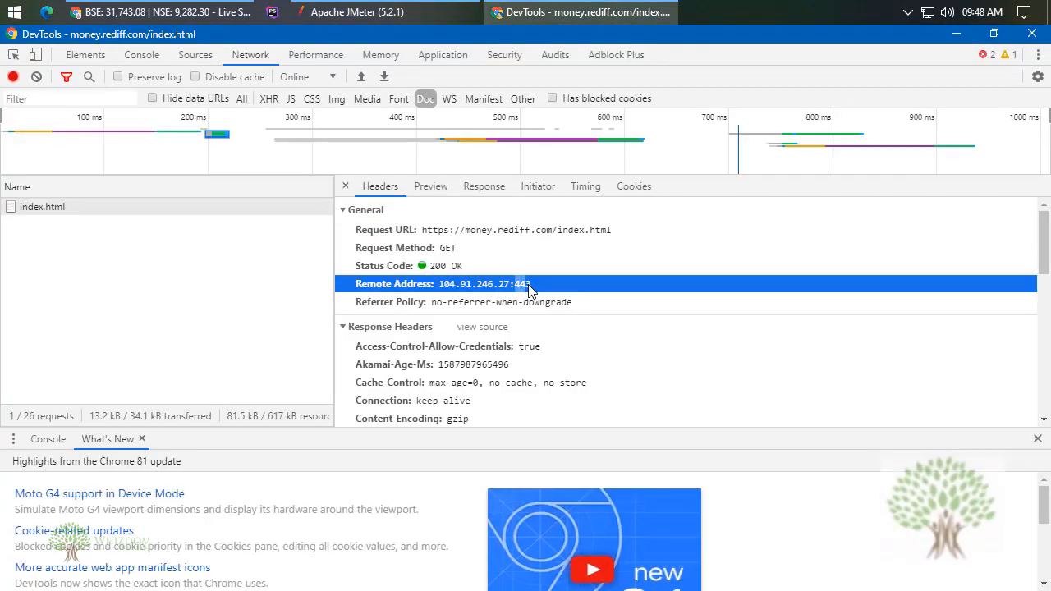
pyautogui.moveTo(550, 256)
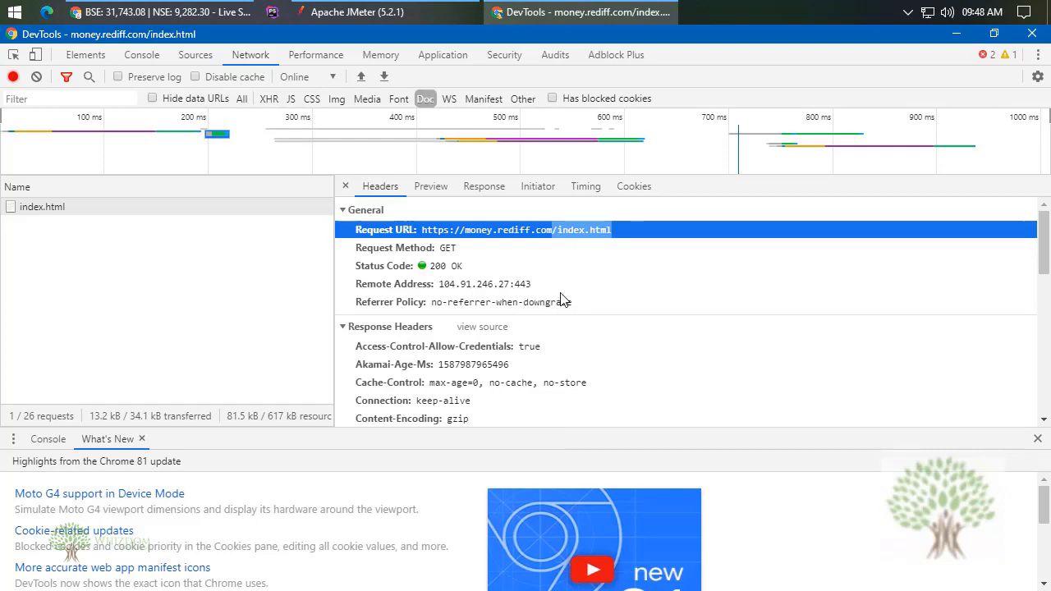
pyautogui.click(384, 11)
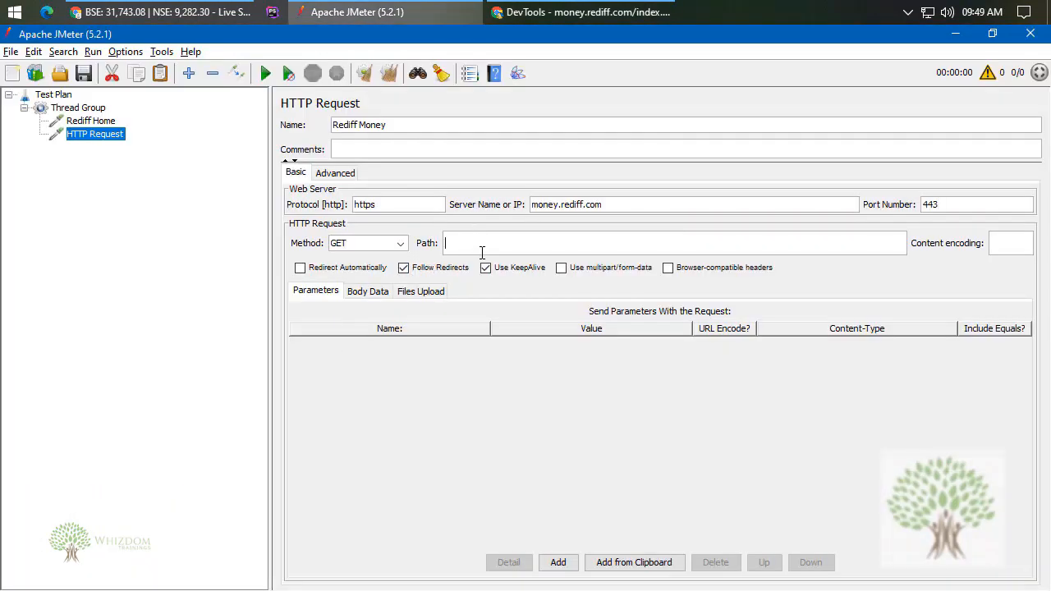
pyautogui.write('/index.html')
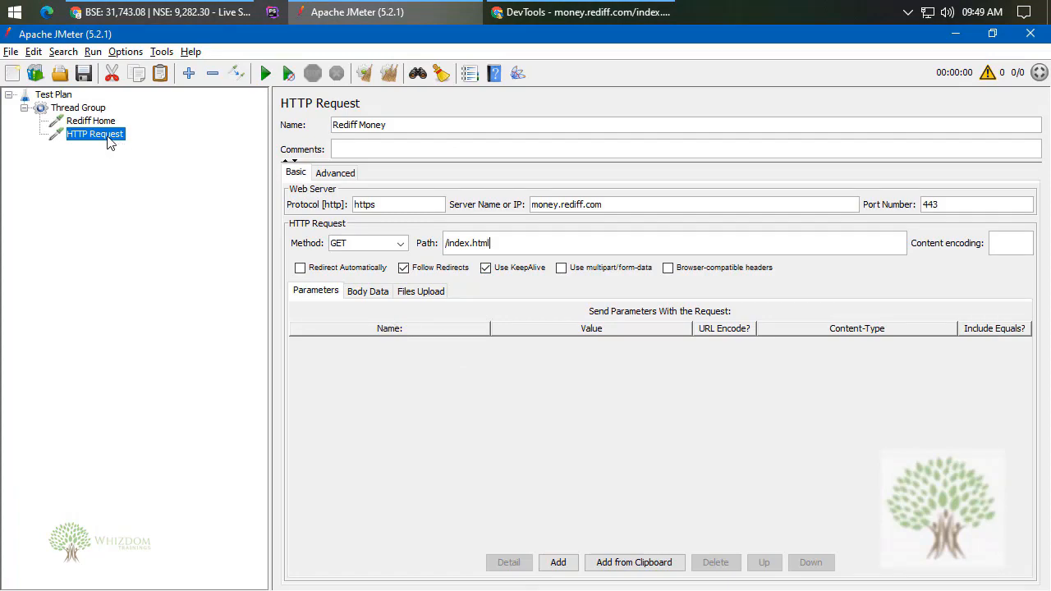
pyautogui.click(92, 122)
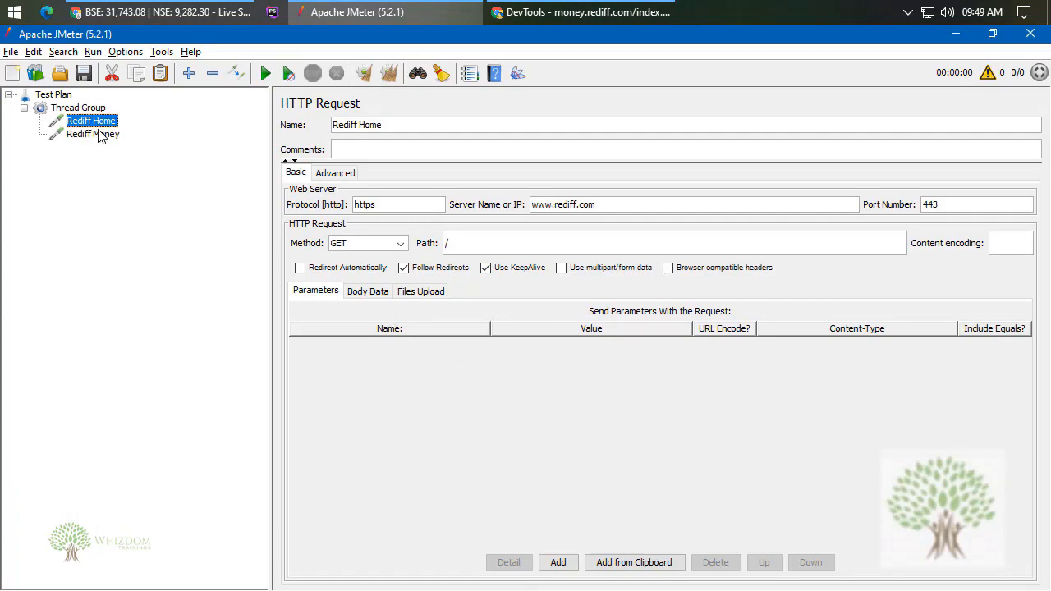
# - Scroll the Rediff Money page and open the Gainers Daily list
pyautogui.click(156, 12)
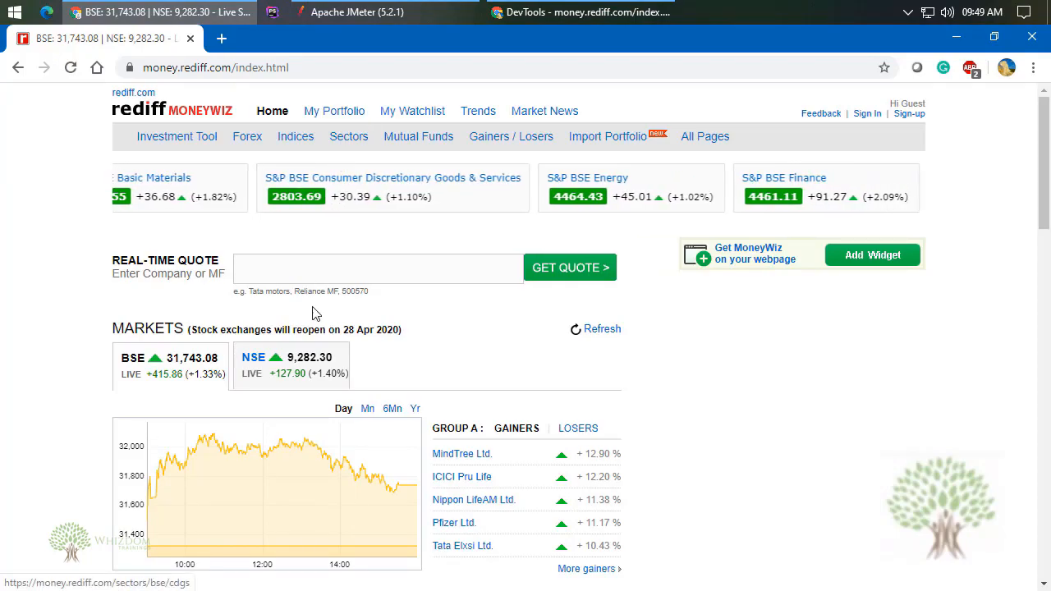
pyautogui.scroll(-3)
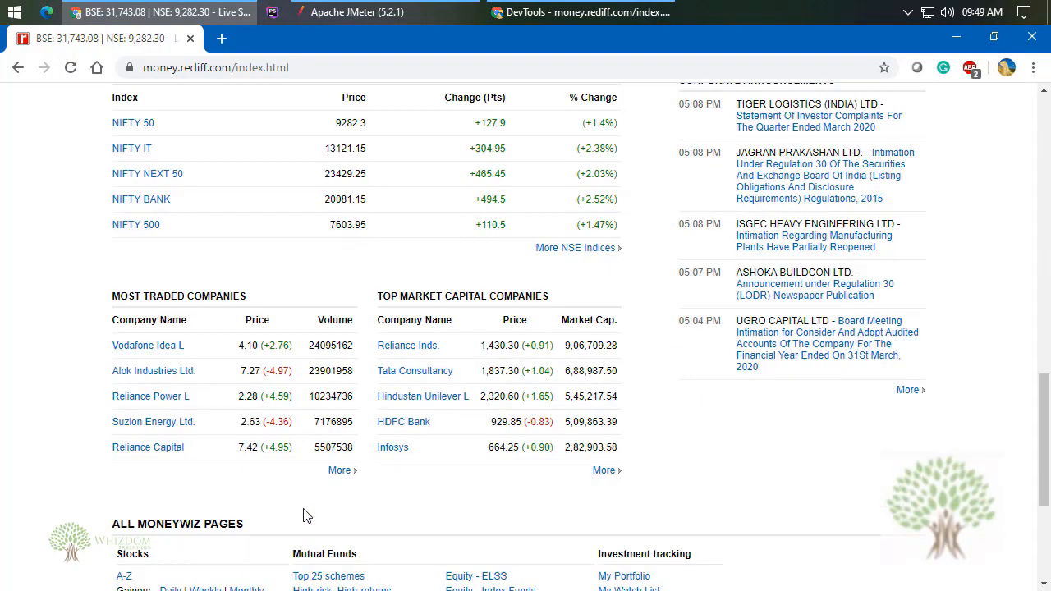
pyautogui.scroll(-3)
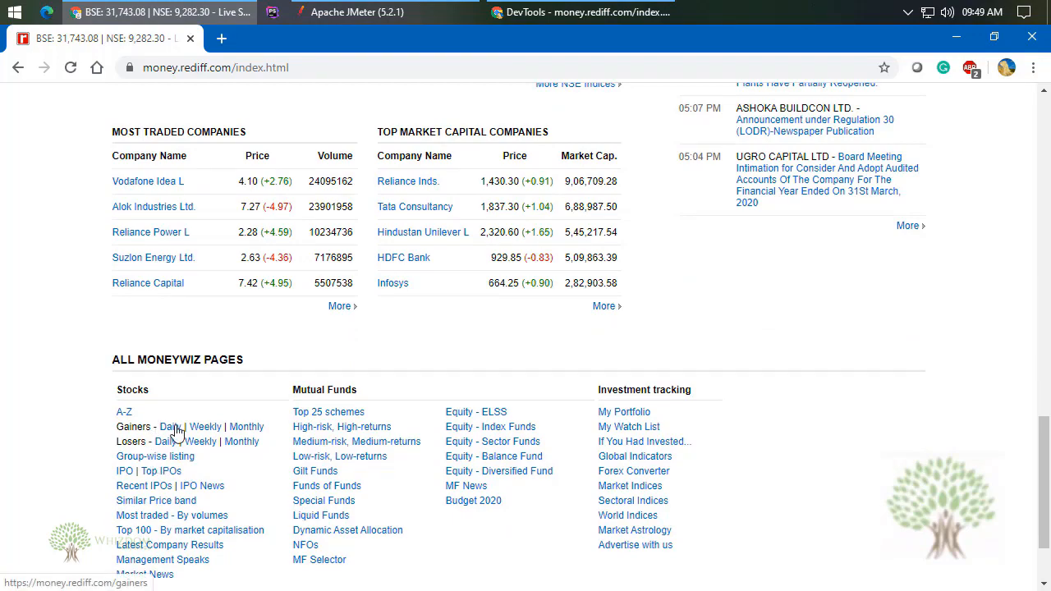
pyautogui.click(168, 427)
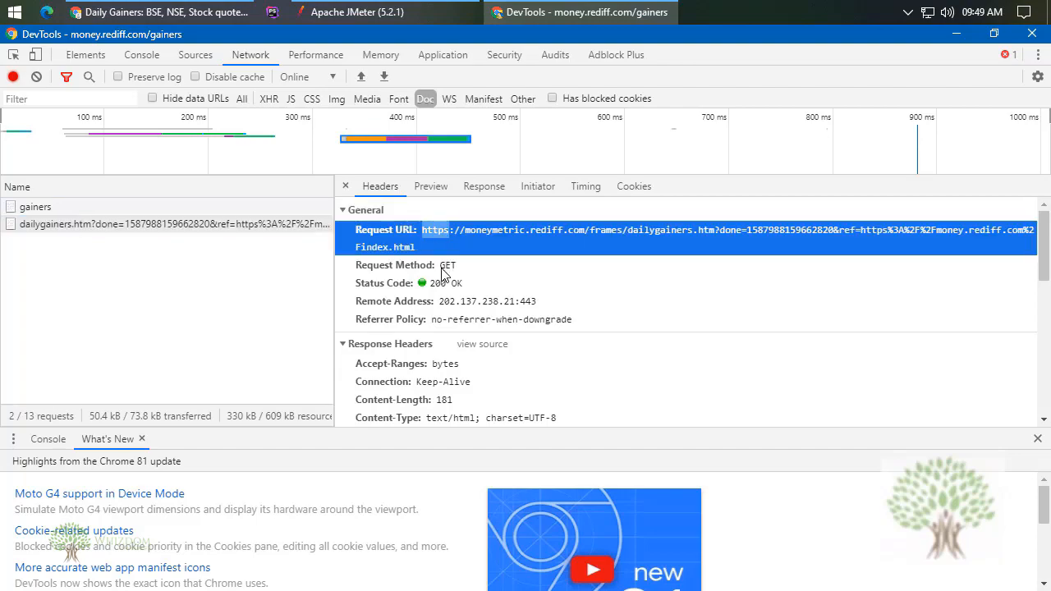
# - Add a Debug Sampler to the Thread Group by mistake
pyautogui.click(356, 12)
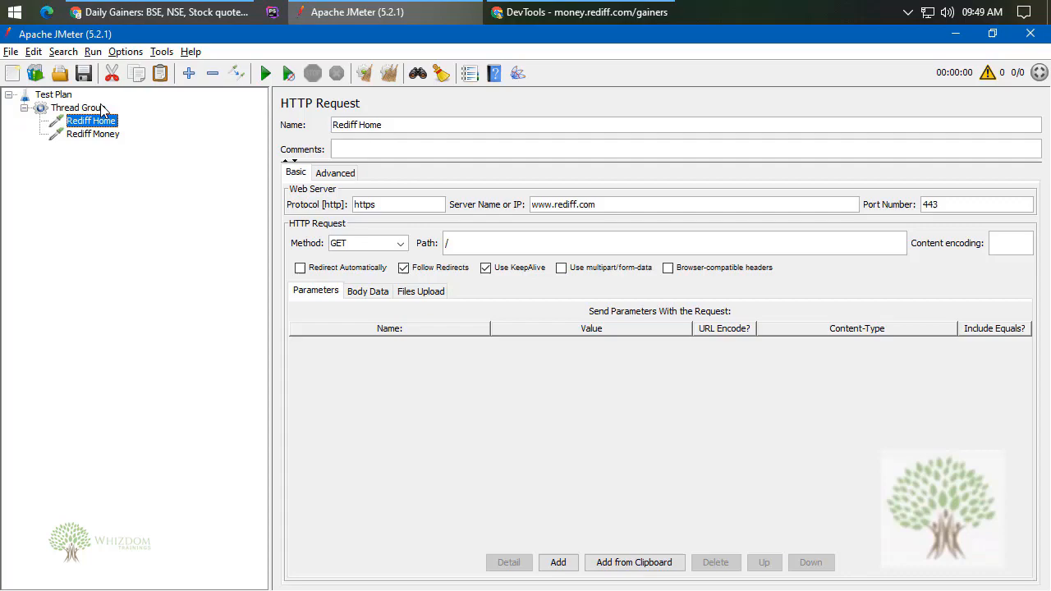
pyautogui.rightClick(72, 108)
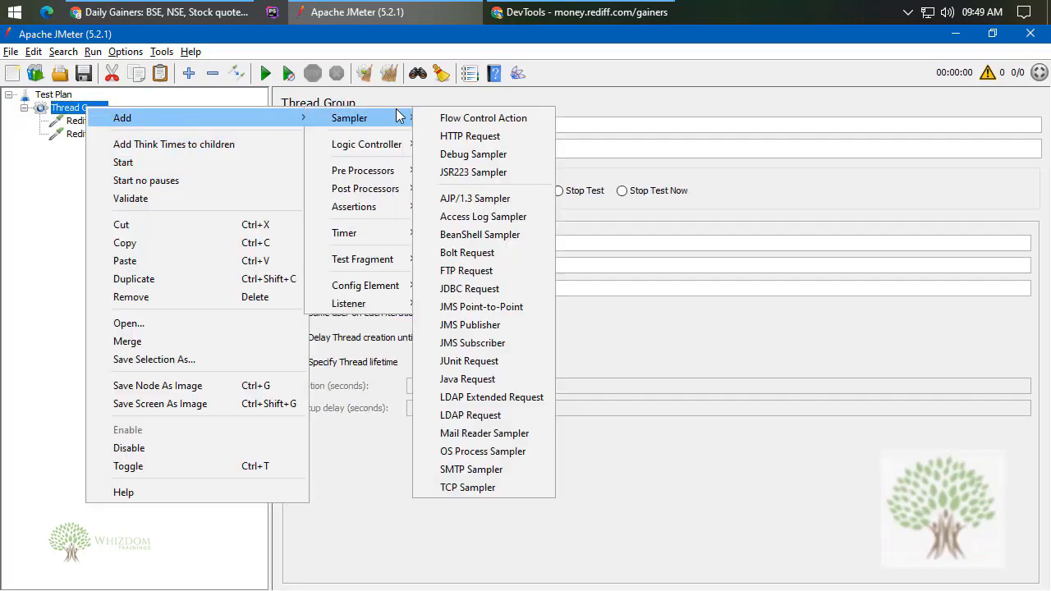
pyautogui.click(472, 154)
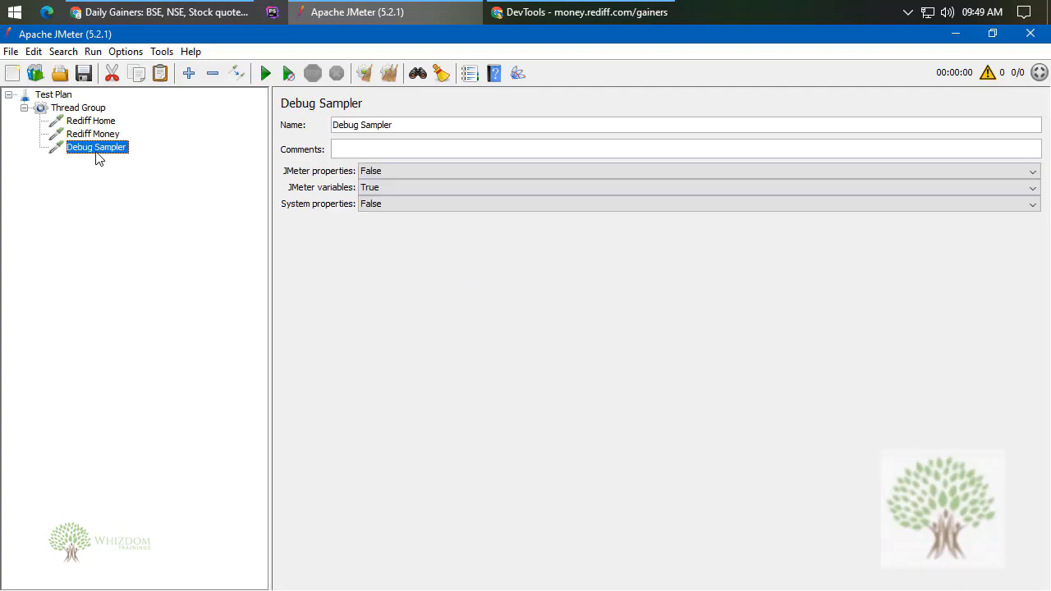
# - Add a third HTTP Request sampler under the Thread Group instead
pyautogui.click(79, 108)
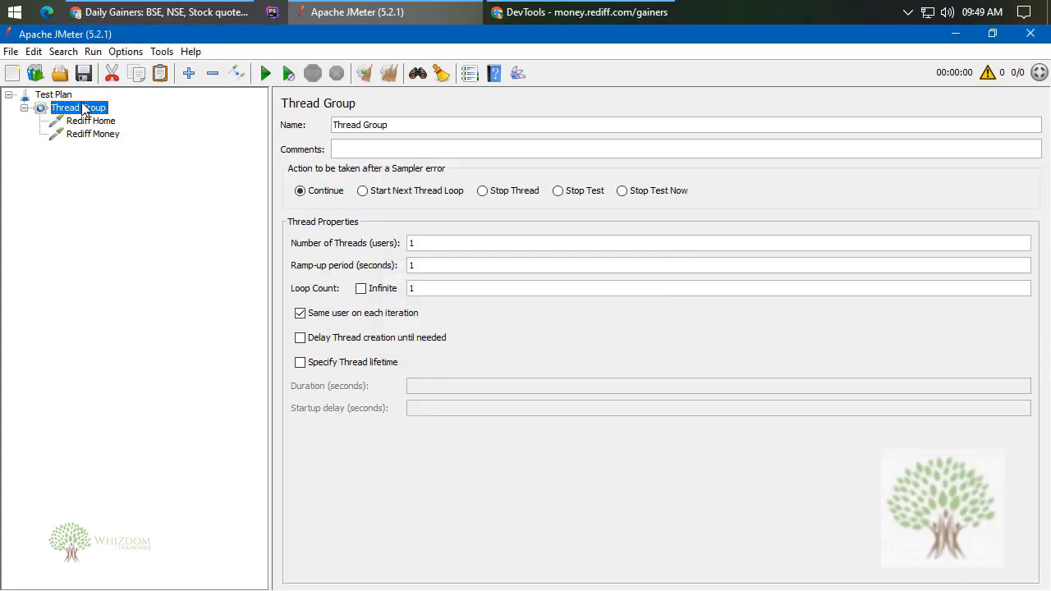
pyautogui.rightClick(79, 109)
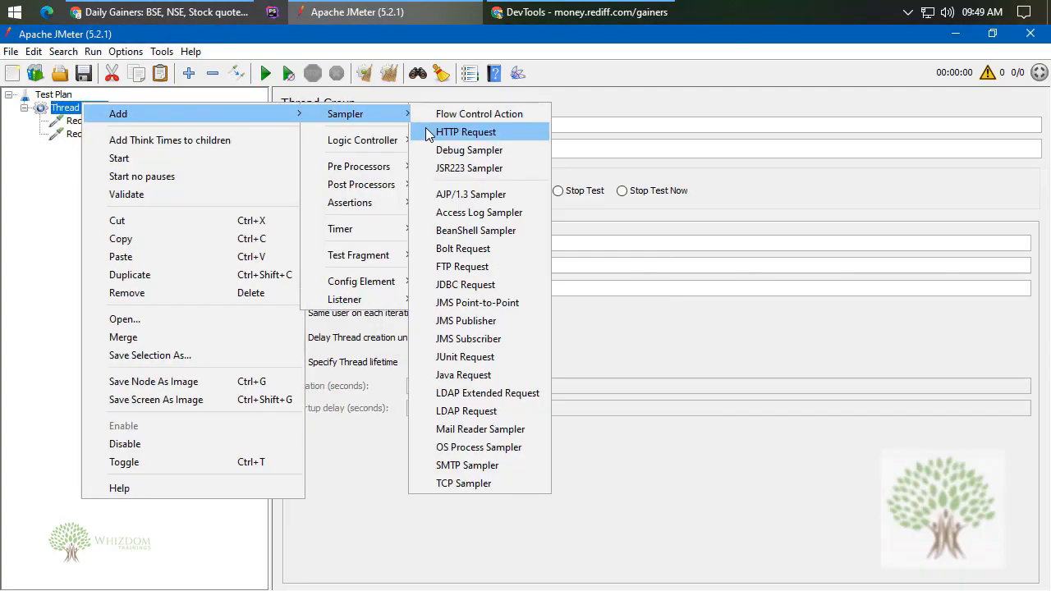
pyautogui.click(465, 131)
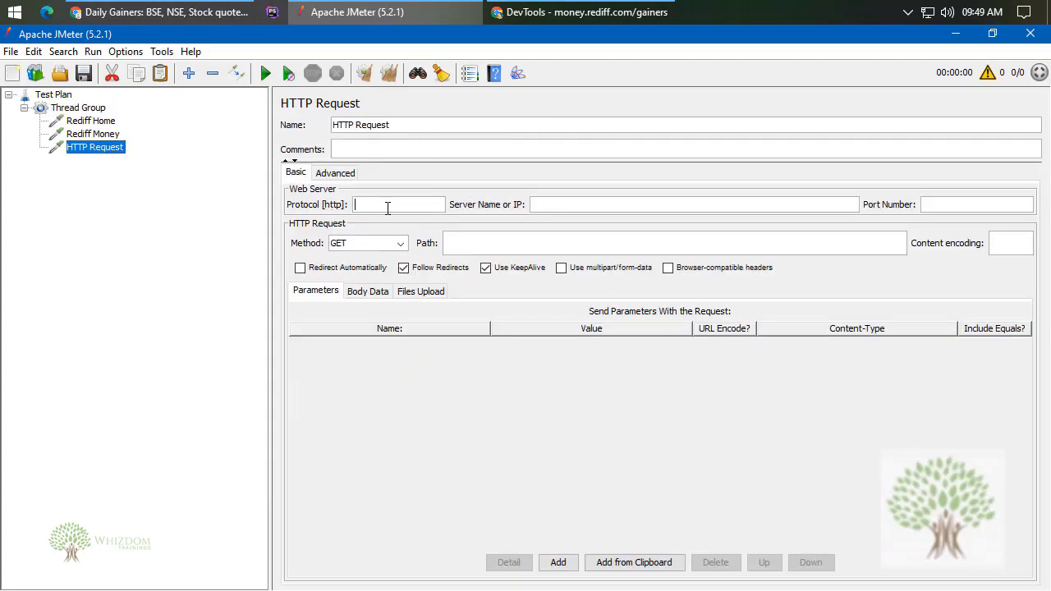
# - Look up the dailygainers.htm host moneymetric.rediff.com in the DevTools request URL
pyautogui.click(156, 11)
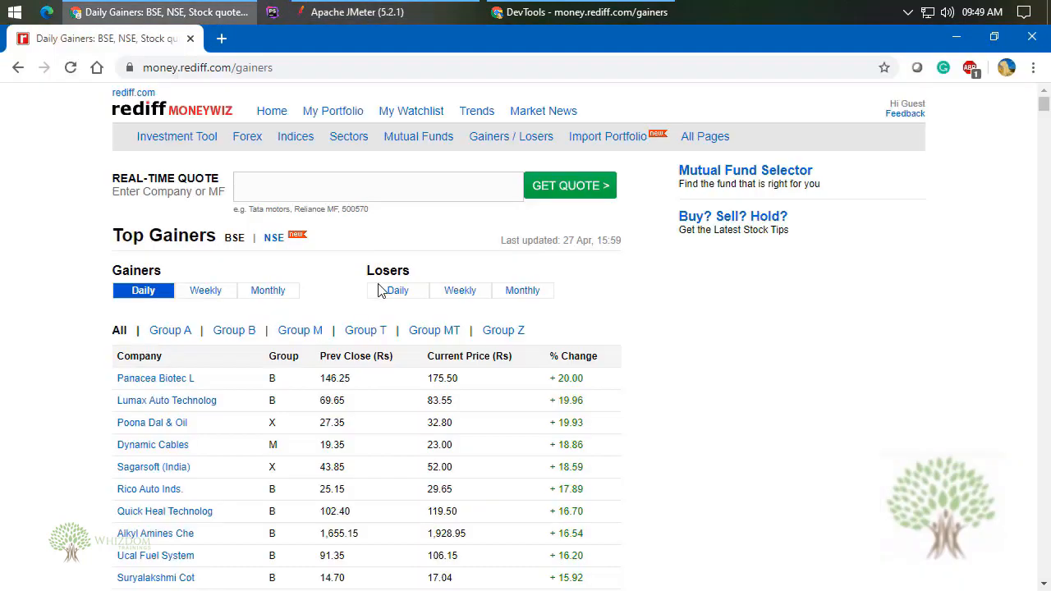
pyautogui.click(578, 12)
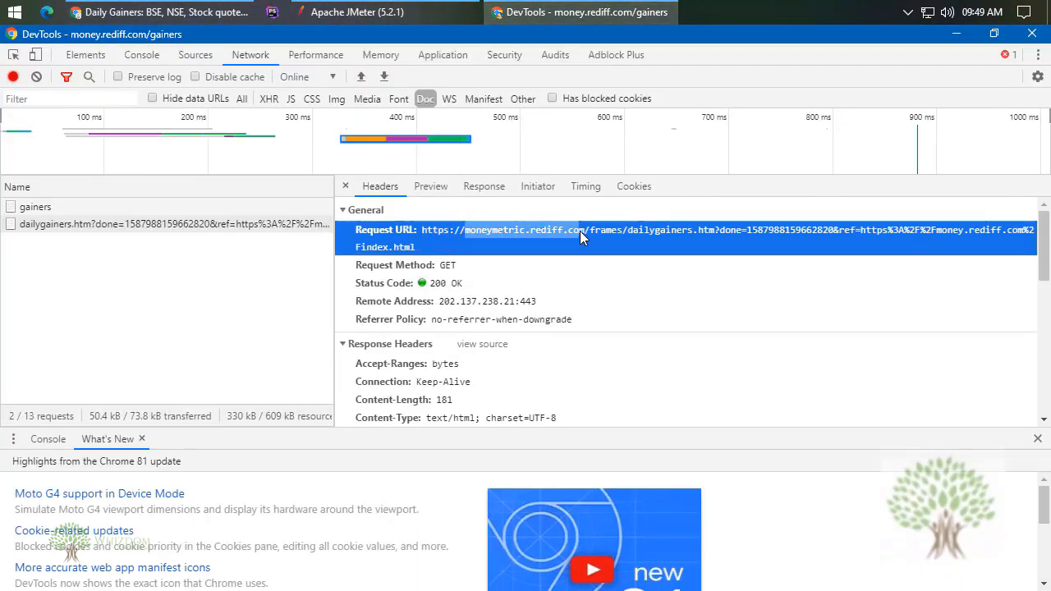
pyautogui.moveTo(581, 256)
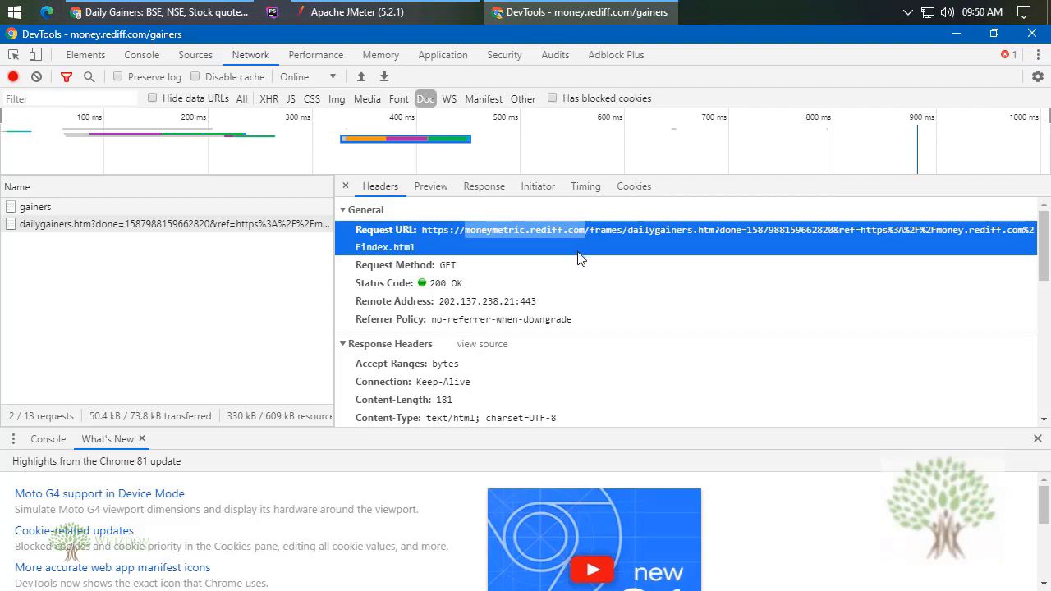
pyautogui.click(156, 13)
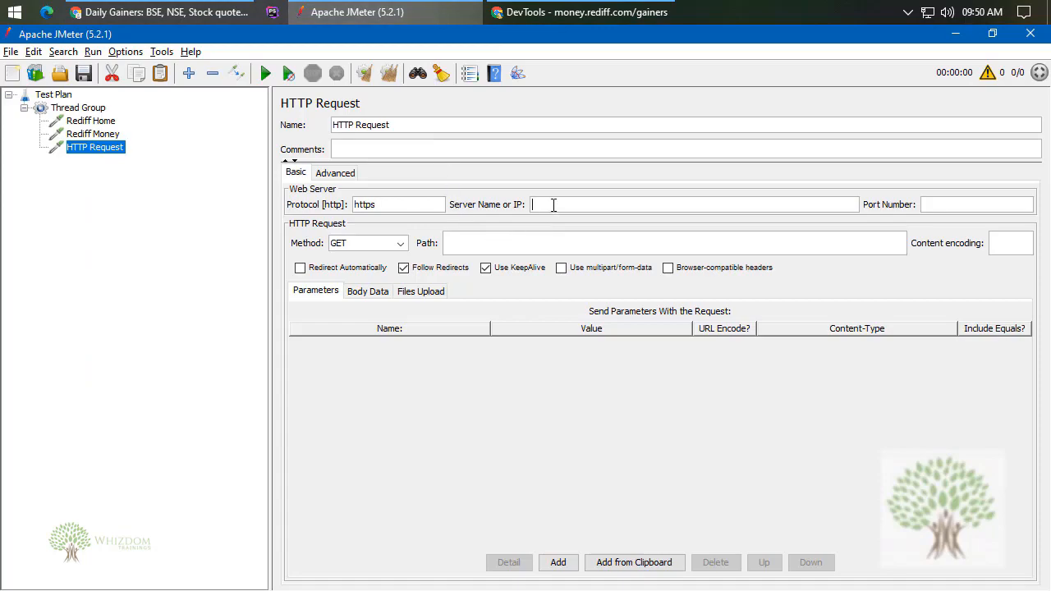
pyautogui.click(156, 11)
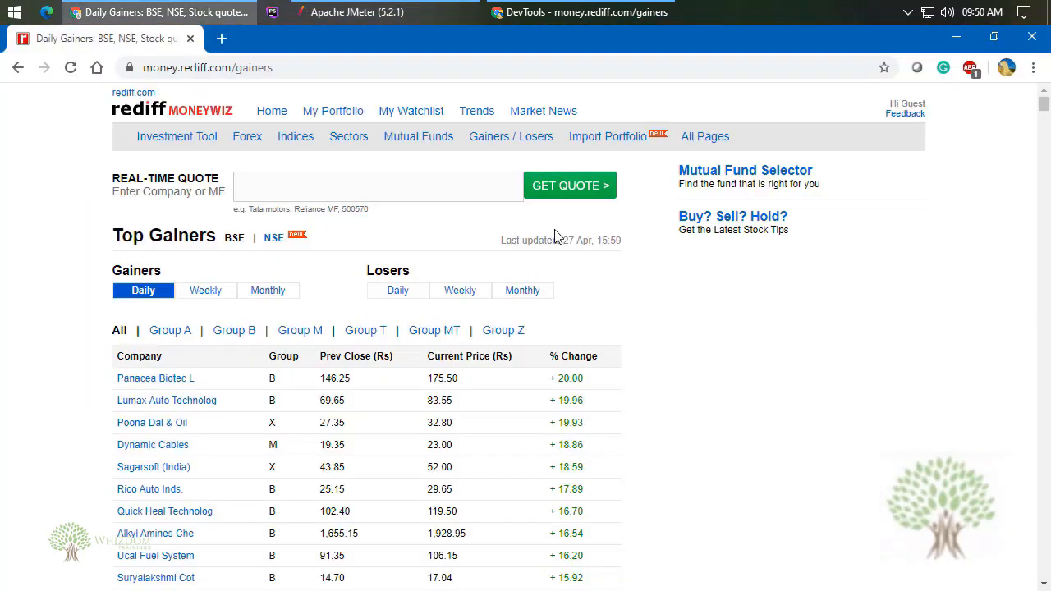
pyautogui.click(580, 11)
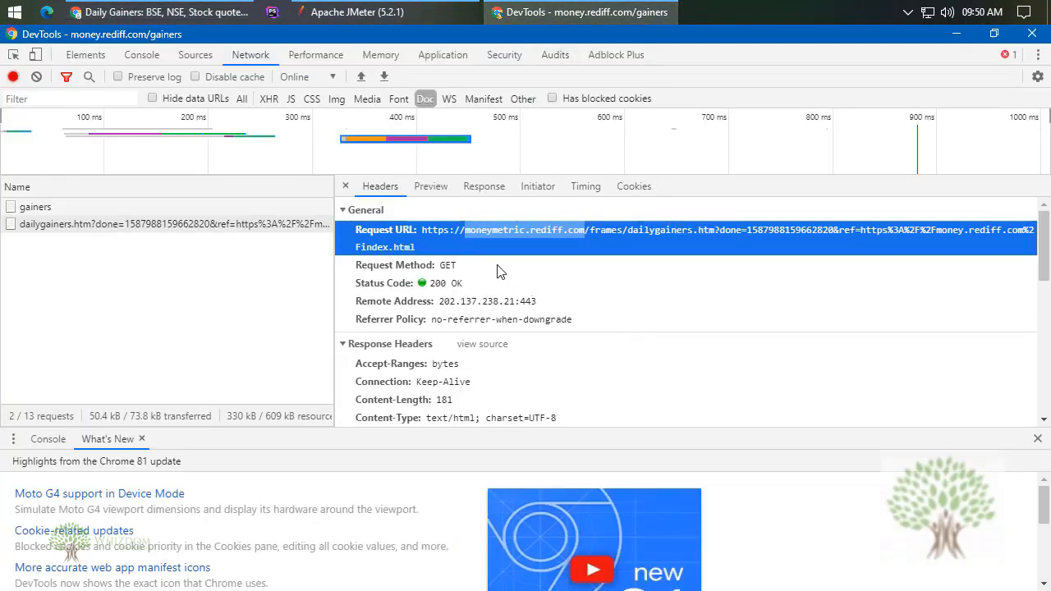
# - Set the new request's server to moneymetric.rediff.com and port to 443
pyautogui.click(356, 11)
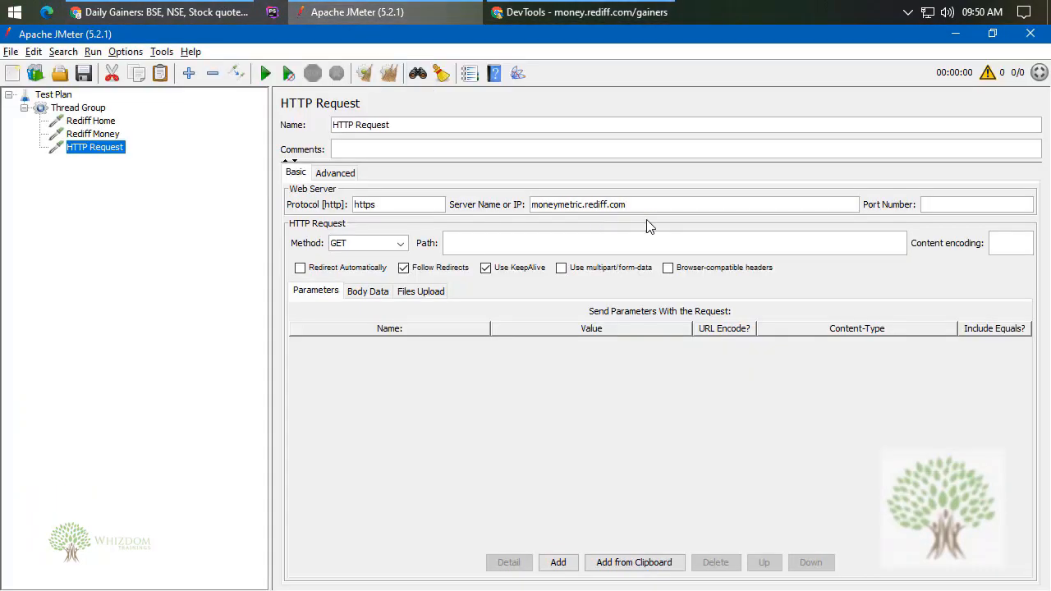
pyautogui.write('4543')
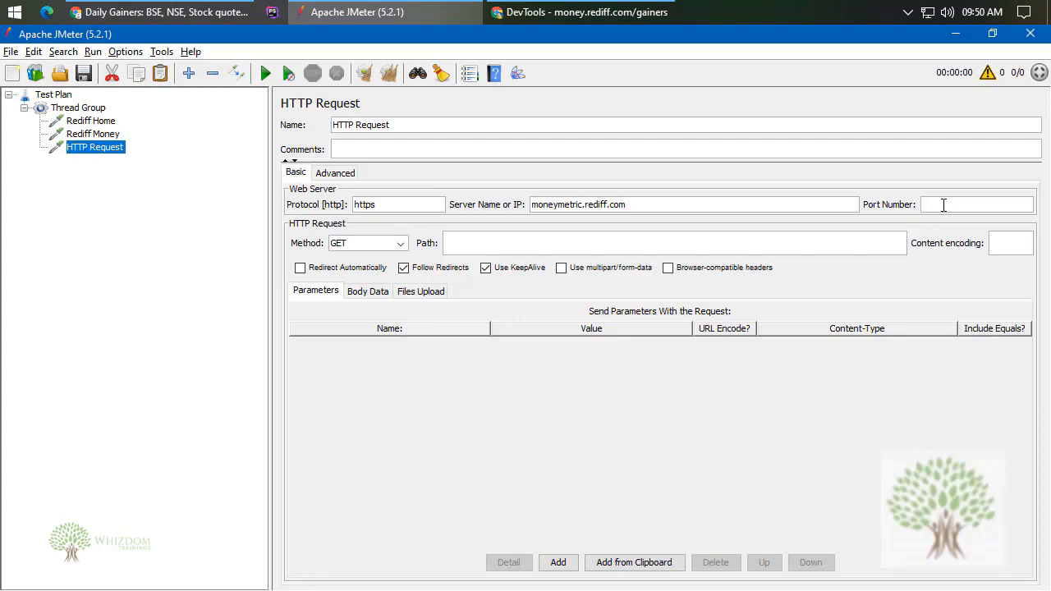
pyautogui.write('443')
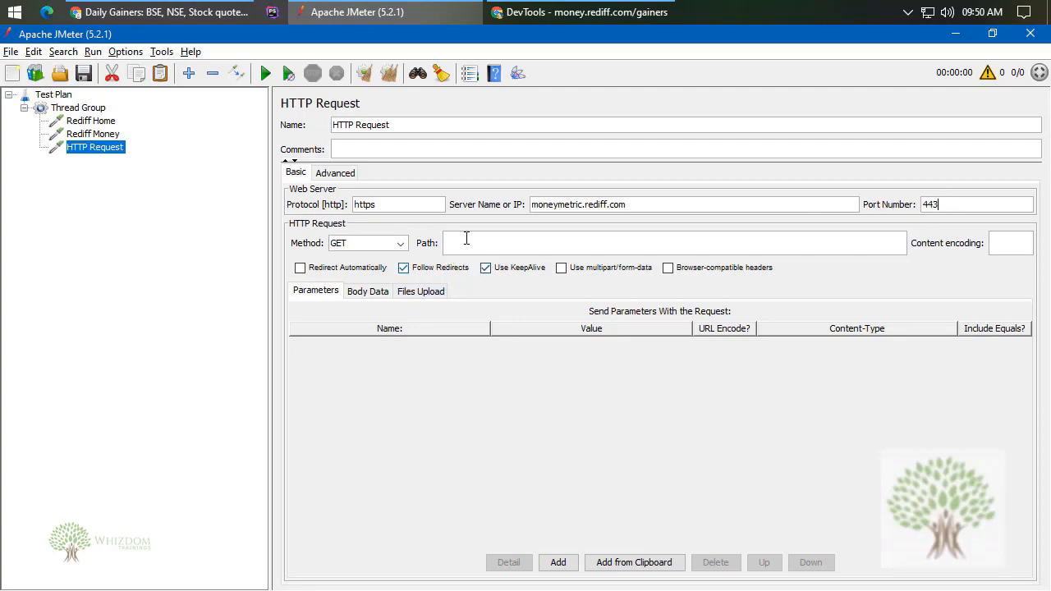
pyautogui.click(578, 11)
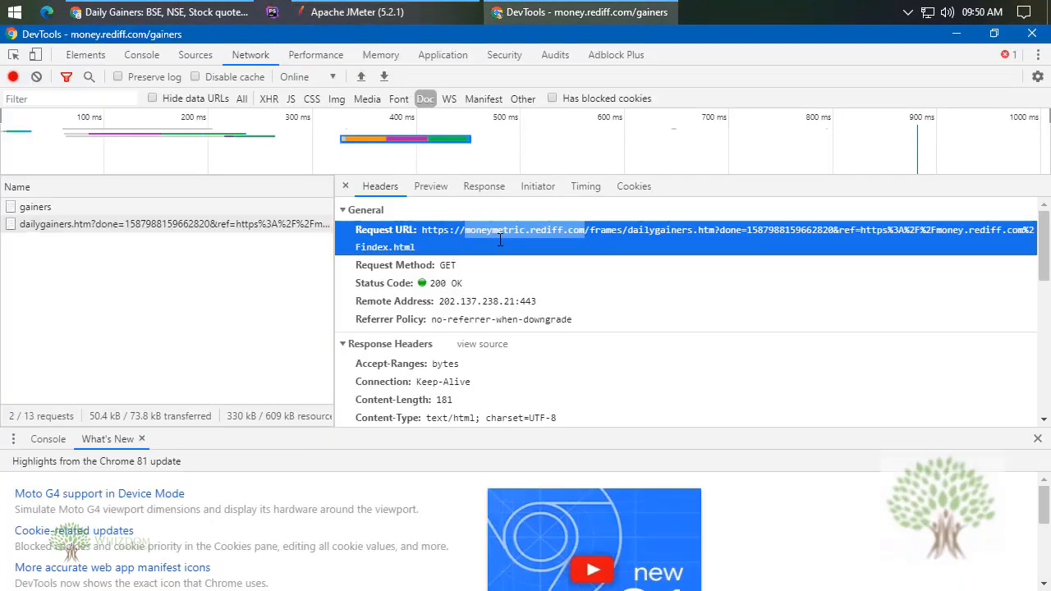
pyautogui.moveTo(594, 238)
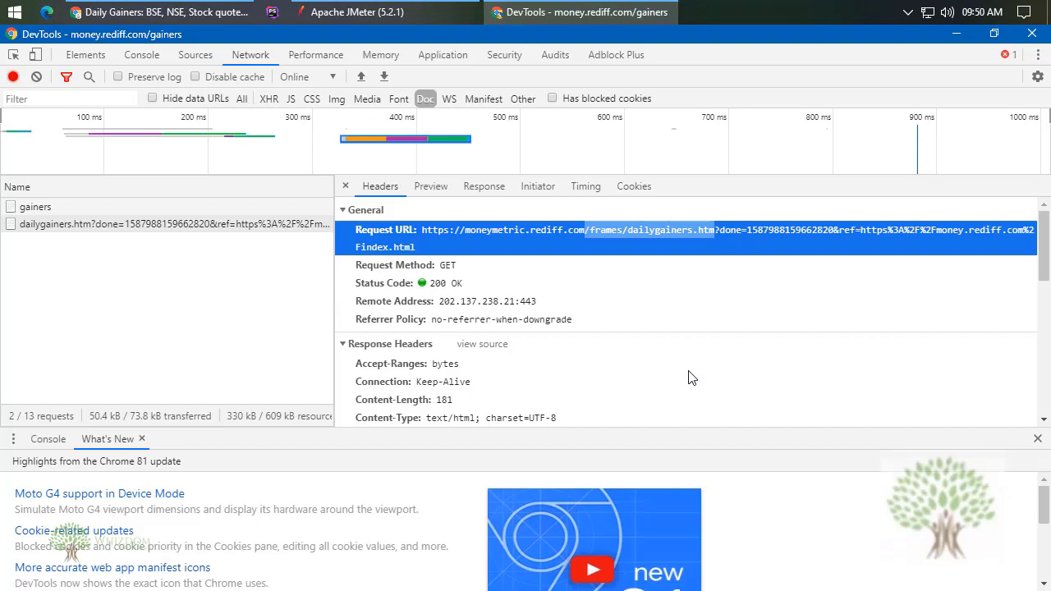
# - Set path /frames/dailygainers.htm and add the done and ref parameters from the clipboard
pyautogui.click(357, 11)
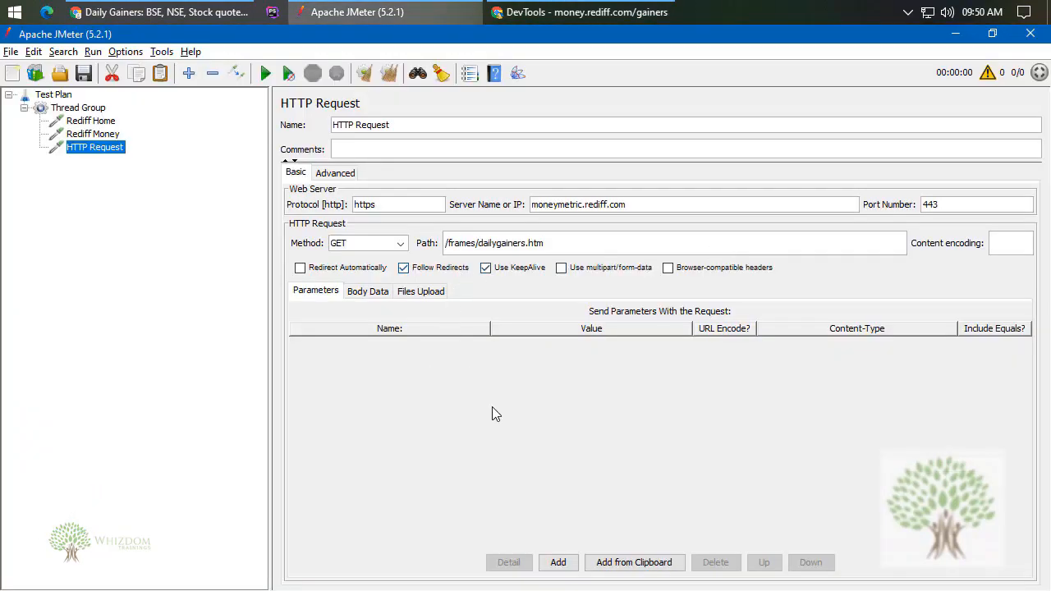
pyautogui.click(633, 562)
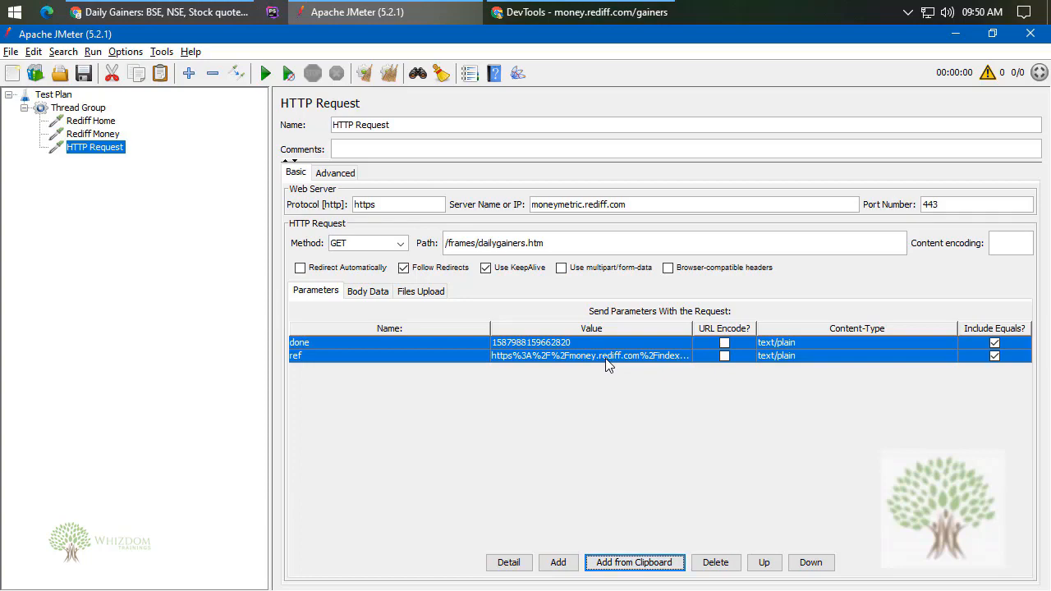
pyautogui.moveTo(606, 365)
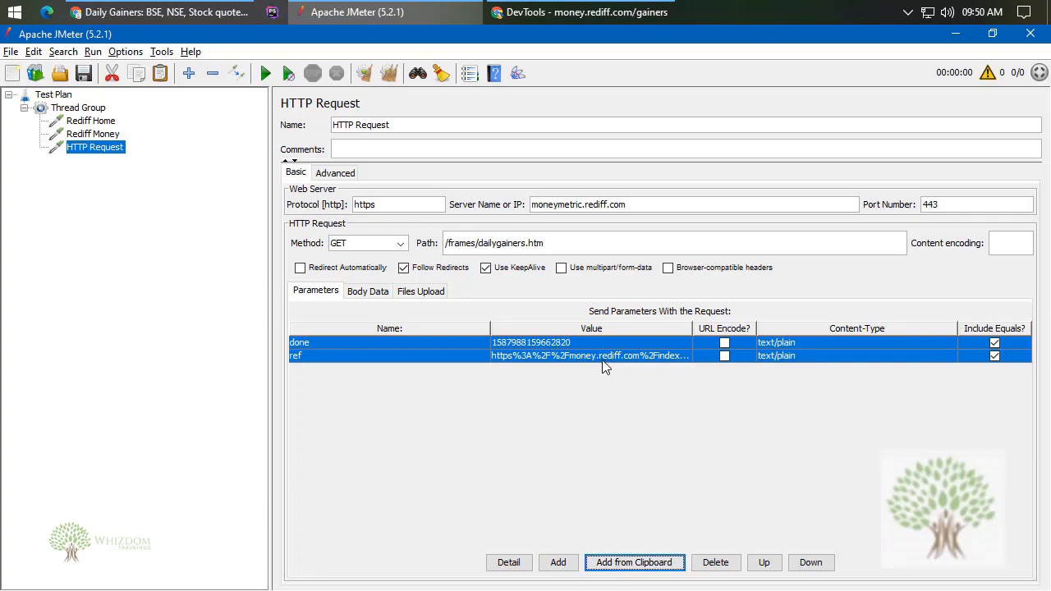